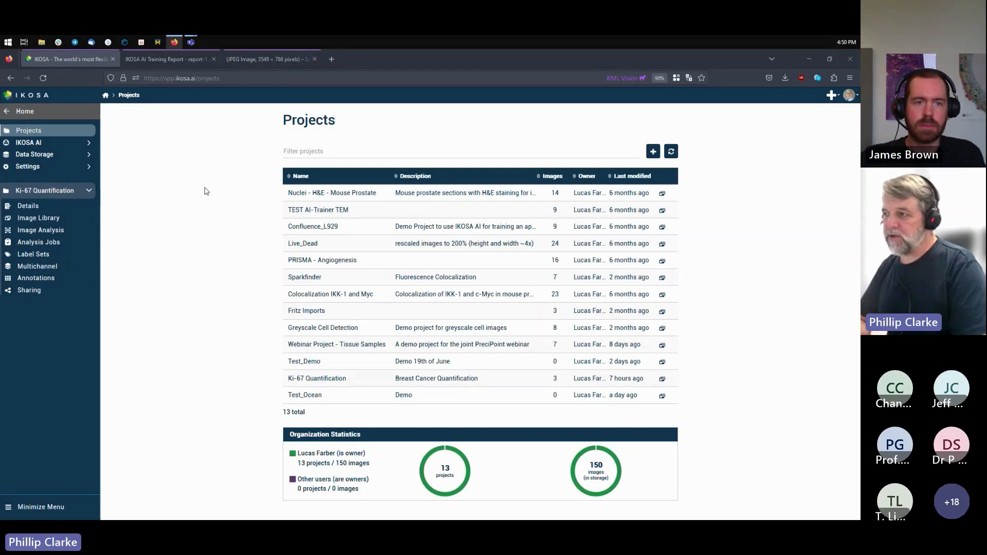
{"action": "mouse_move", "coordinate": [317, 351]}
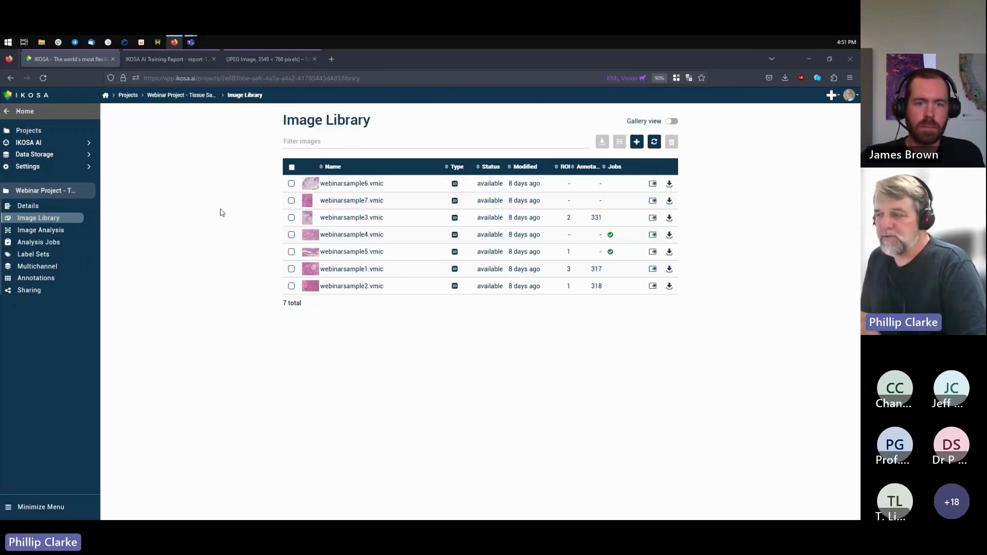
{"action": "mouse_move", "coordinate": [360, 268]}
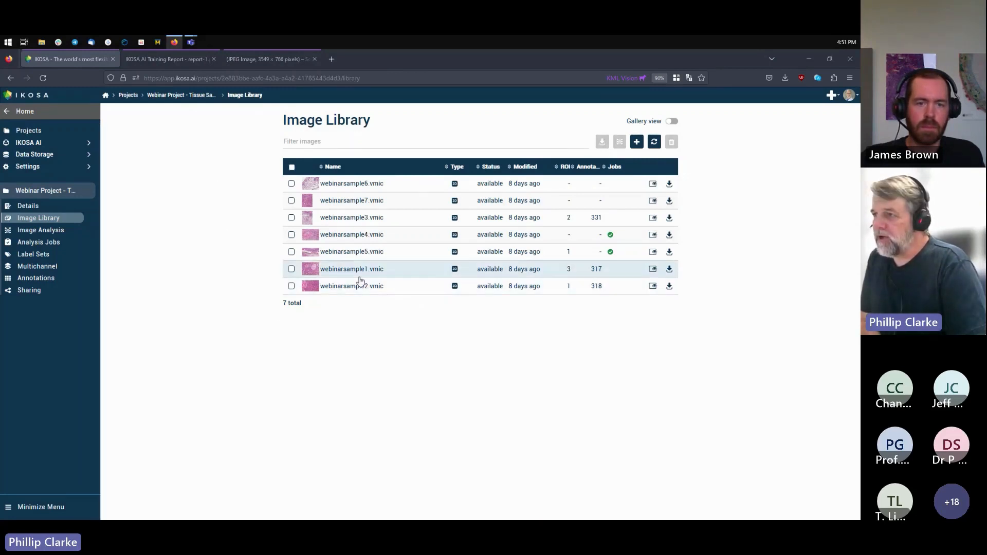
{"action": "mouse_move", "coordinate": [353, 269]}
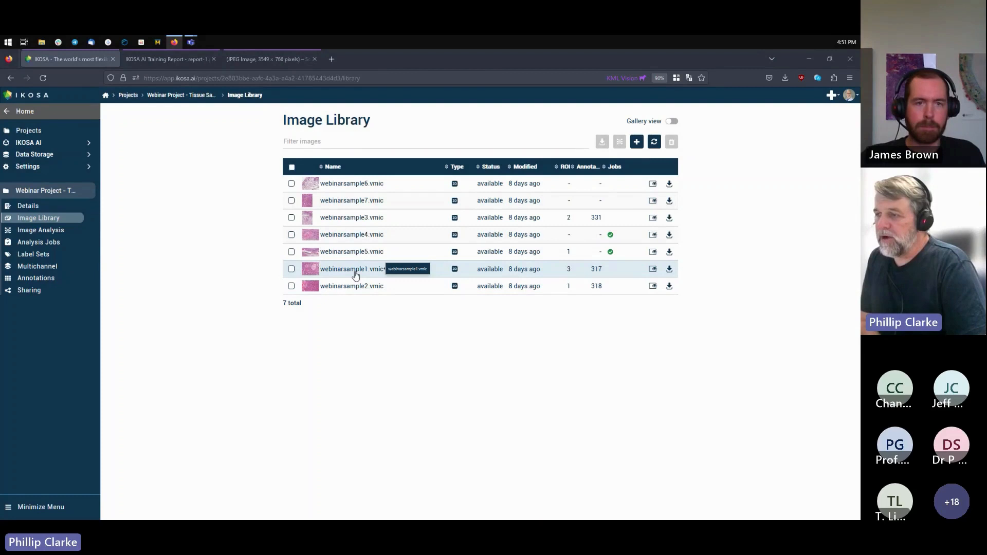
Step: Open webinarsample1.vmic in the viewer and activate freeform annotation drawing
{"action": "double_click", "coordinate": [352, 269]}
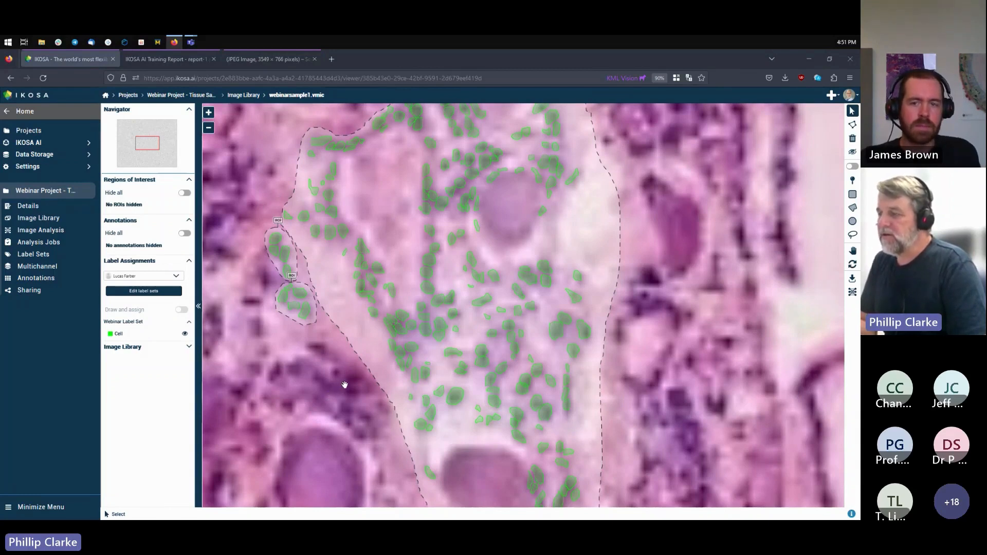
{"action": "mouse_move", "coordinate": [308, 242]}
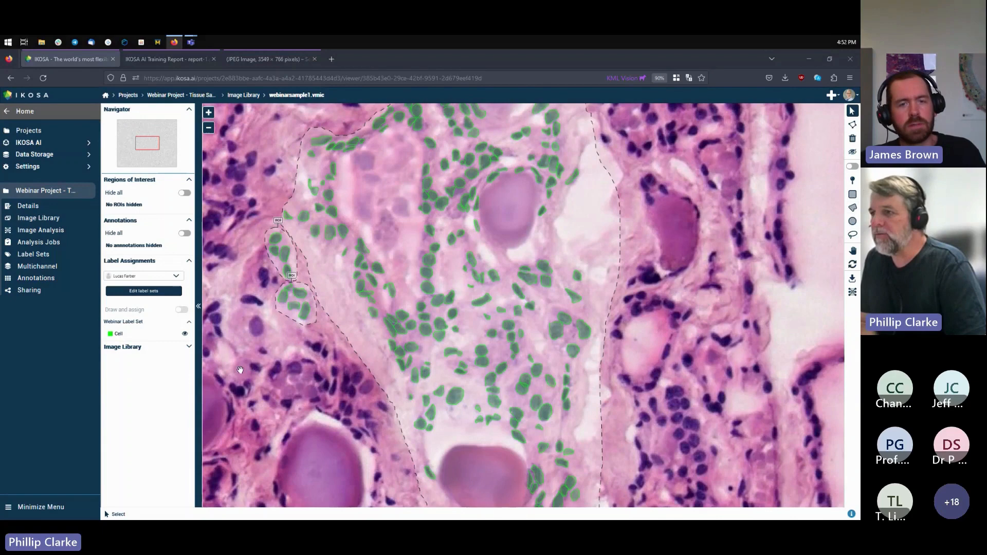
{"action": "mouse_move", "coordinate": [141, 427]}
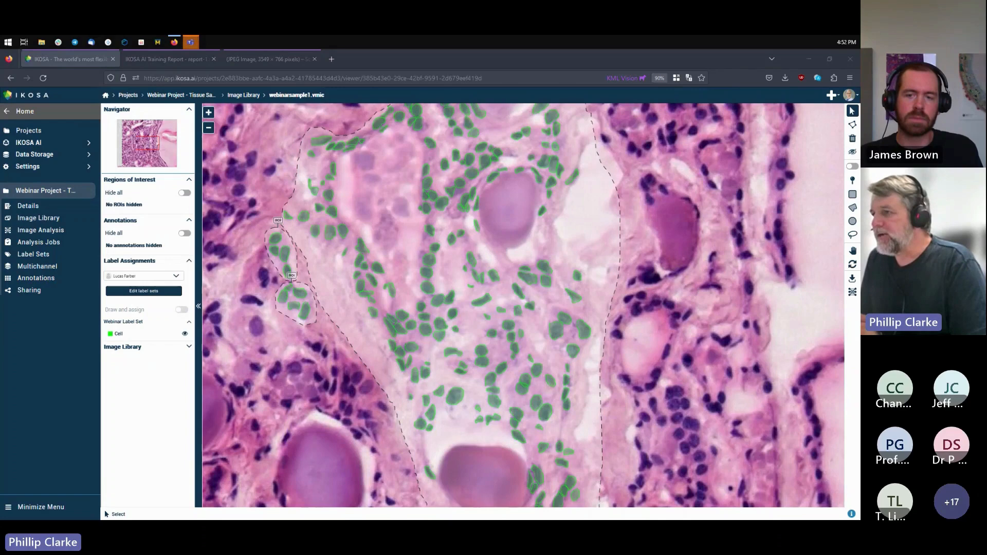
{"action": "mouse_move", "coordinate": [238, 428]}
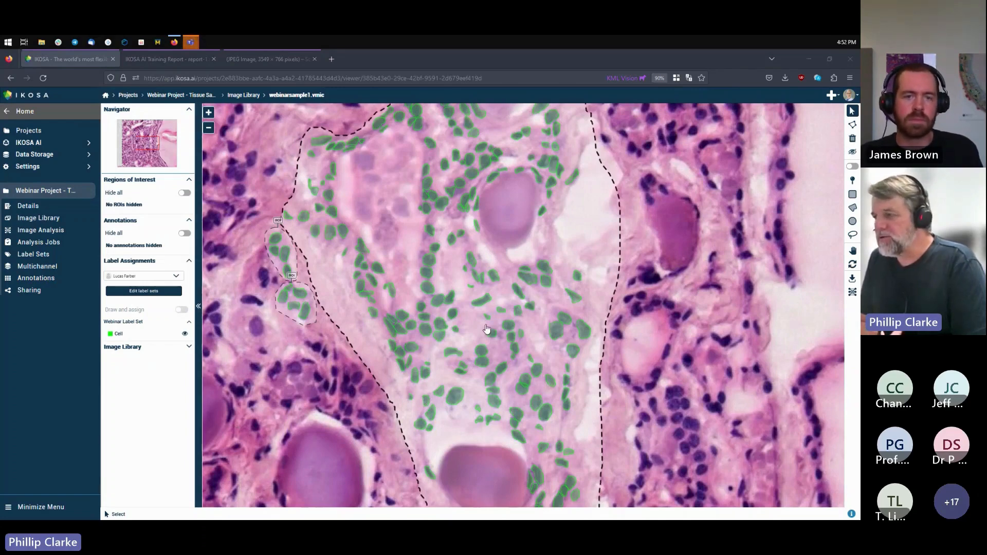
{"action": "mouse_move", "coordinate": [345, 334]}
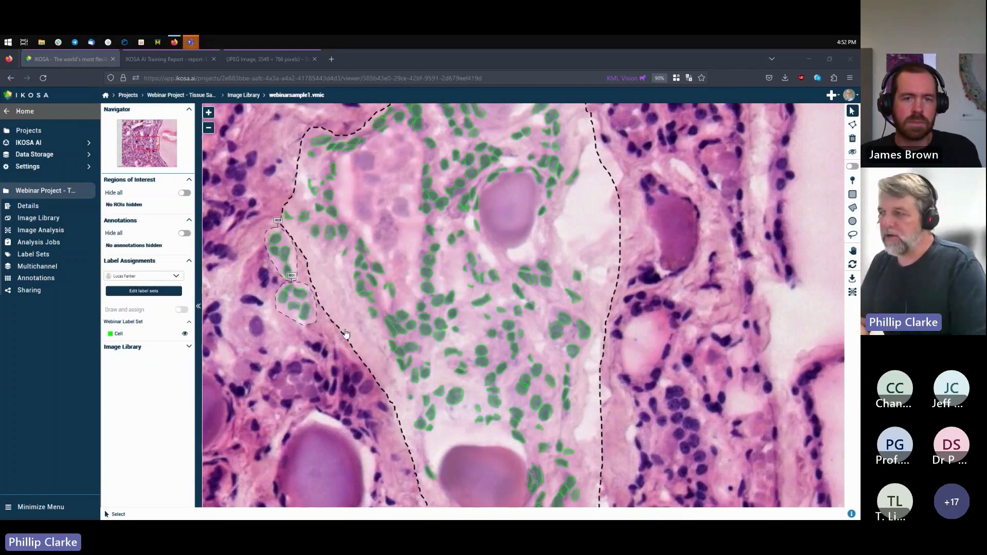
{"action": "mouse_move", "coordinate": [365, 369]}
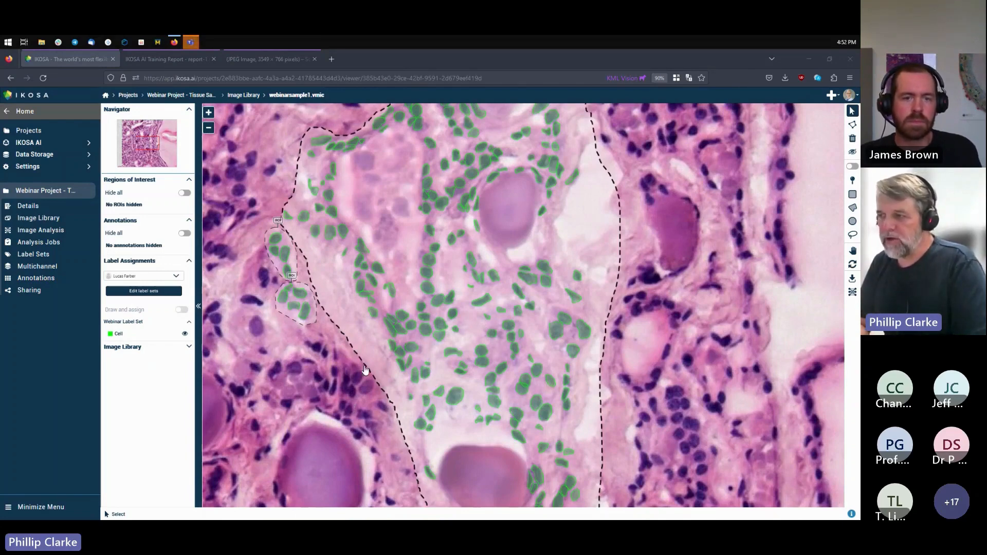
{"action": "mouse_move", "coordinate": [355, 312]}
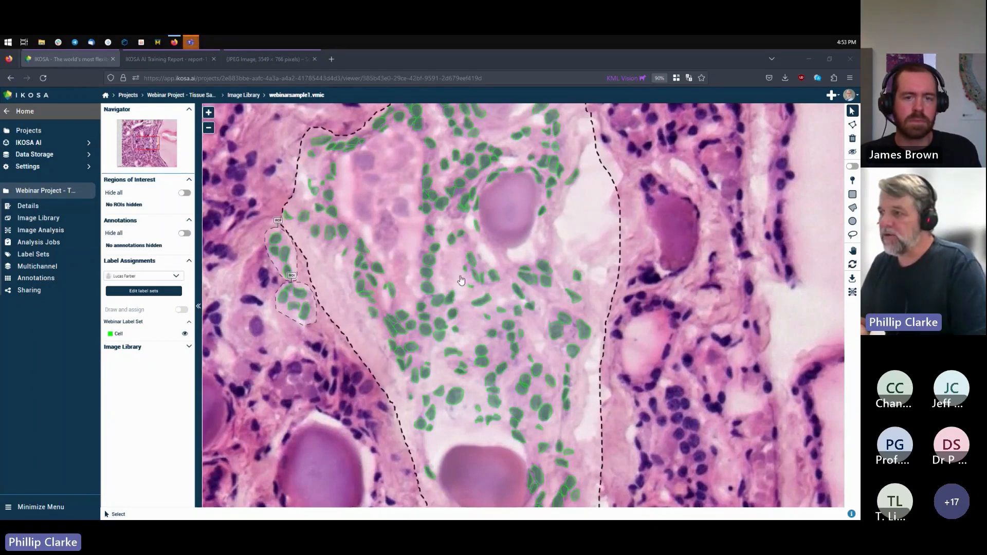
{"action": "mouse_move", "coordinate": [383, 352]}
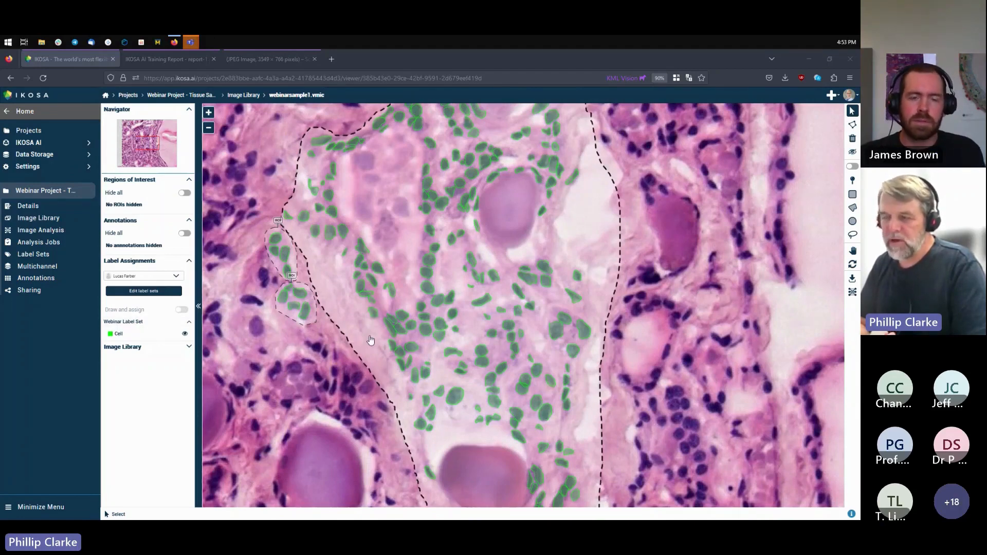
{"action": "mouse_move", "coordinate": [343, 326]}
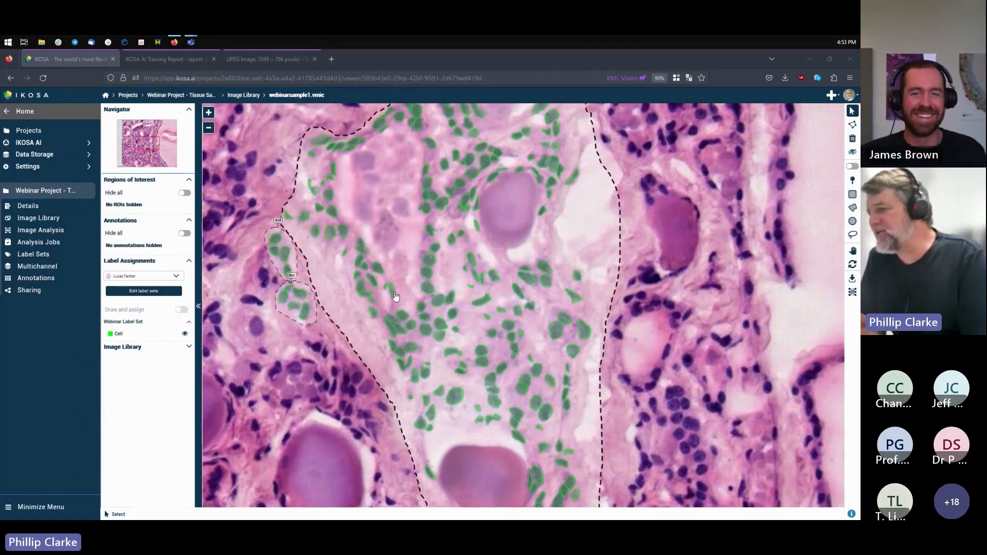
{"action": "mouse_move", "coordinate": [493, 293]}
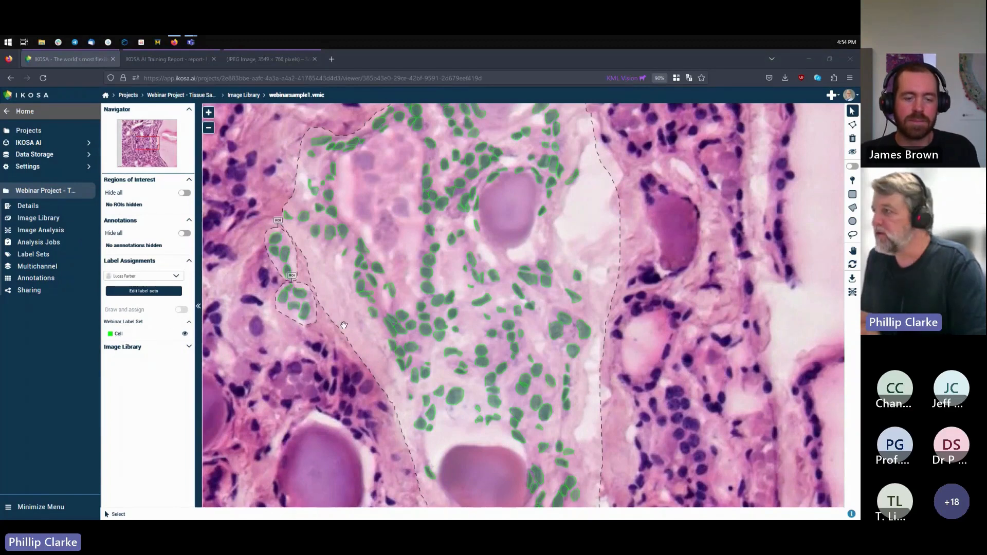
{"action": "left_click", "coordinate": [852, 235]}
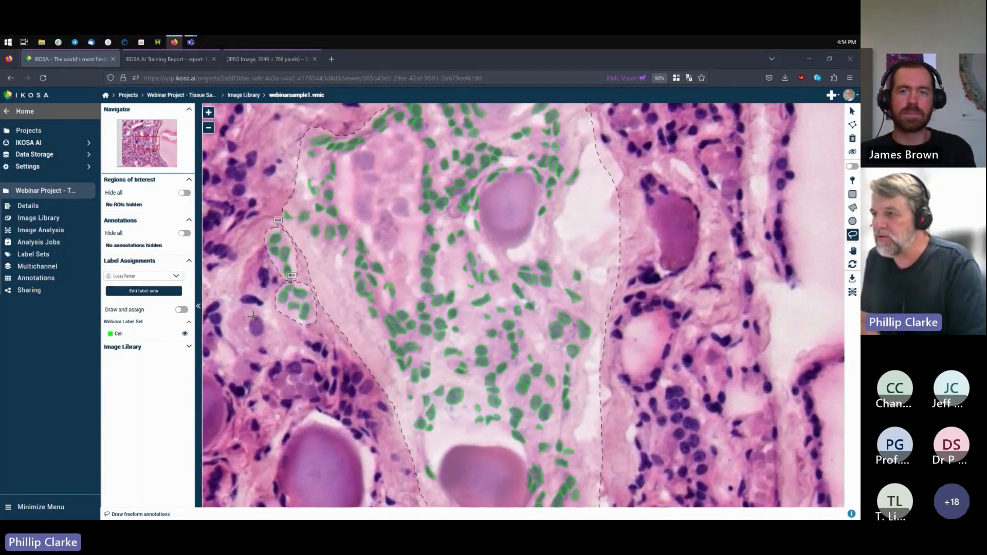
Step: Trace an unannotated nucleus and label the new outline as Cell from the Webinar Label Set
{"action": "left_click_drag", "start_coordinate": [252, 315], "coordinate": [262, 330]}
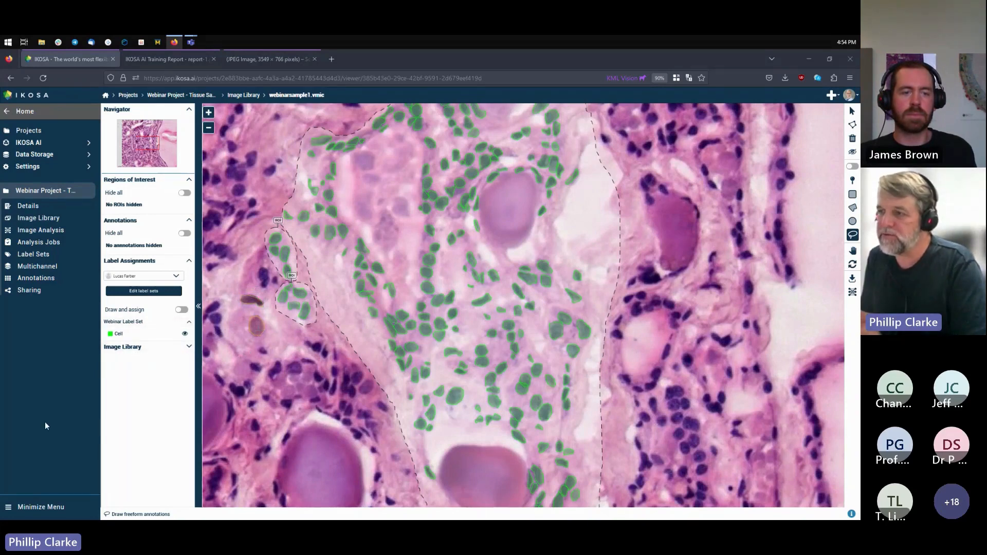
{"action": "mouse_move", "coordinate": [178, 399]}
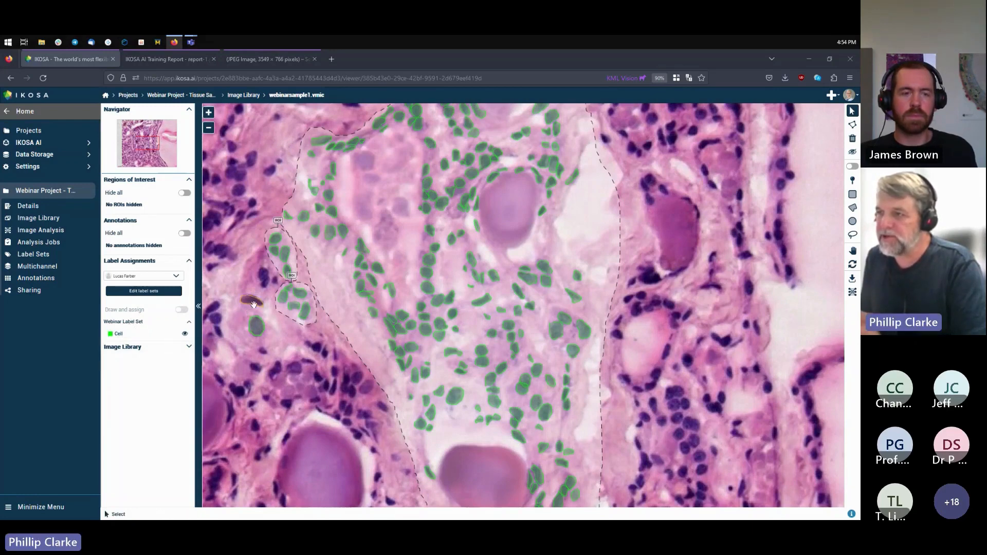
{"action": "left_click", "coordinate": [252, 302]}
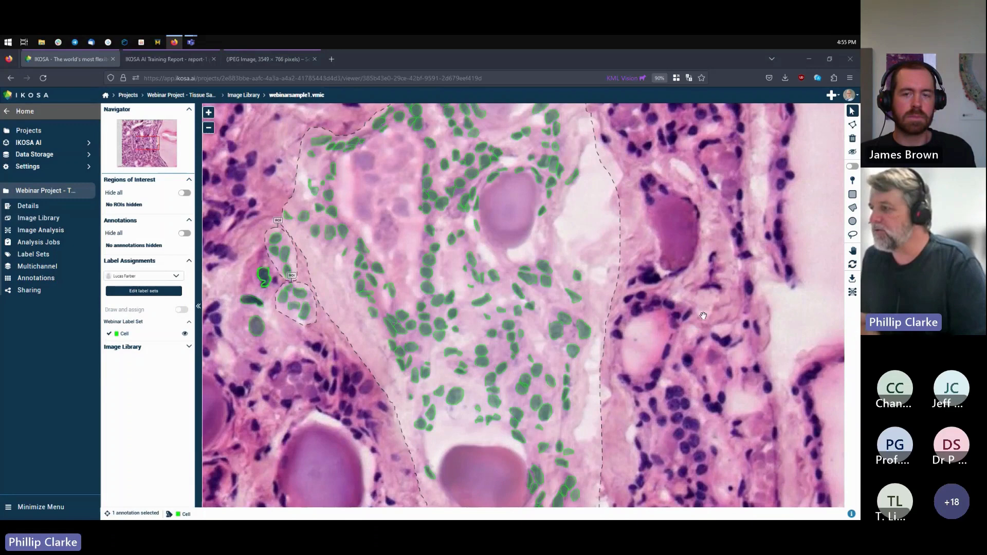
{"action": "mouse_move", "coordinate": [711, 243]}
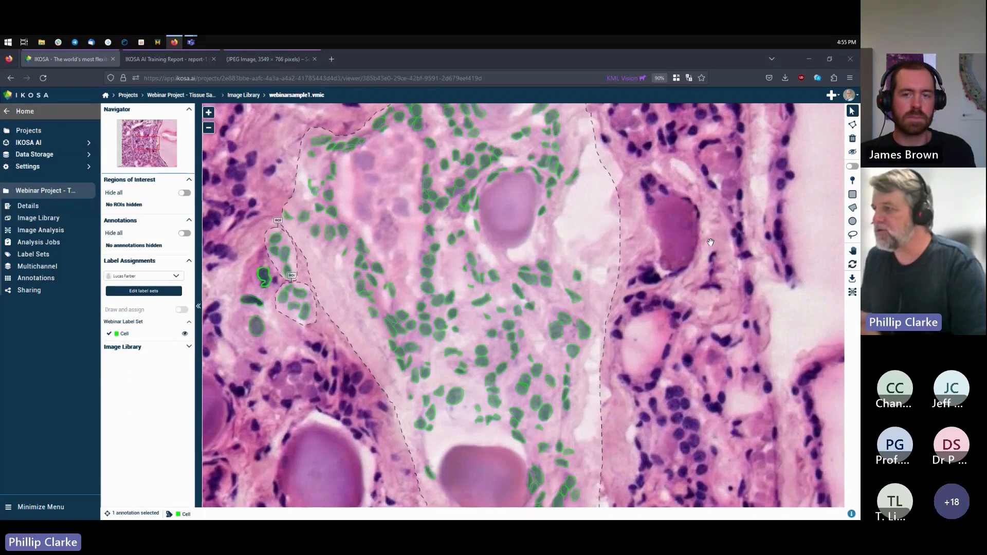
{"action": "mouse_move", "coordinate": [707, 315]}
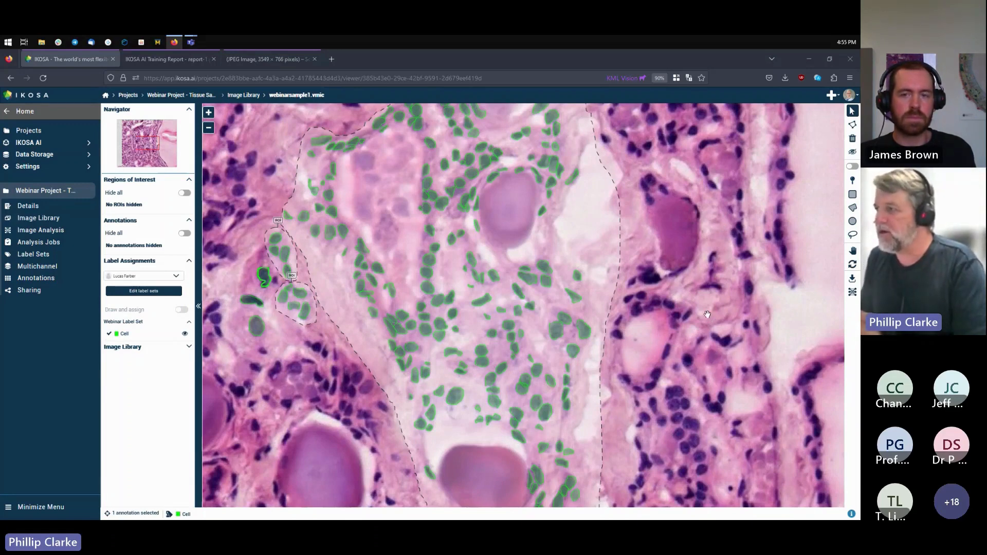
{"action": "left_click_drag", "start_coordinate": [708, 315], "coordinate": [716, 403]}
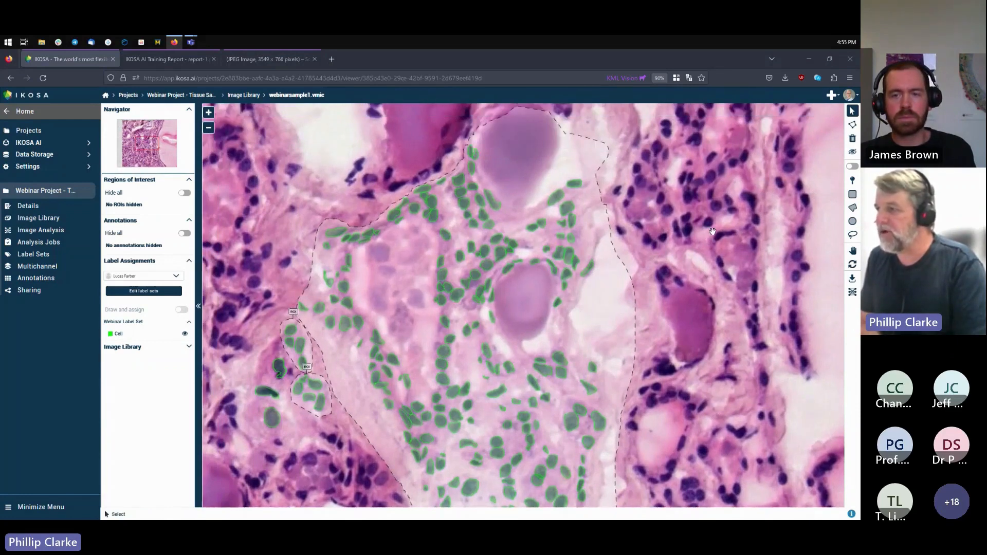
{"action": "mouse_move", "coordinate": [692, 261]}
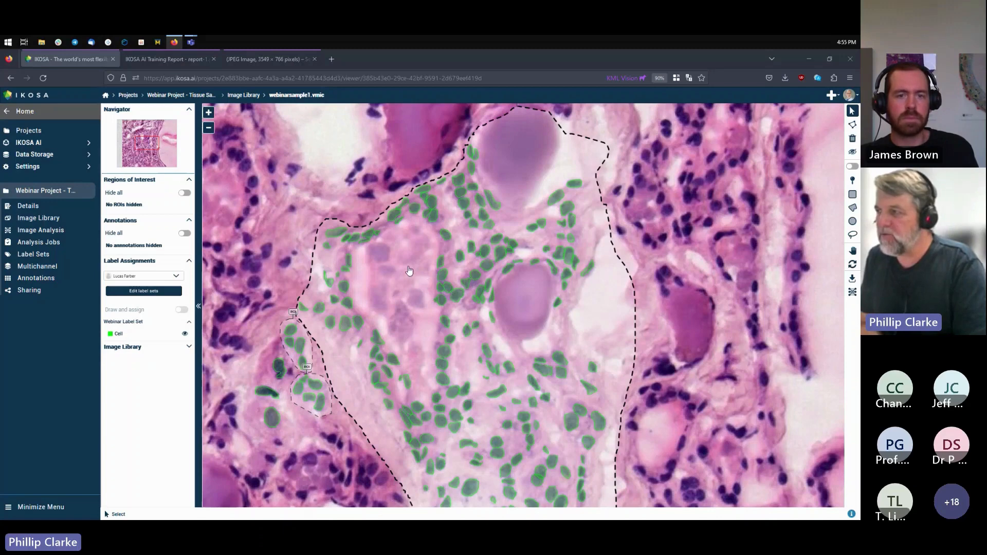
{"action": "mouse_move", "coordinate": [397, 280]}
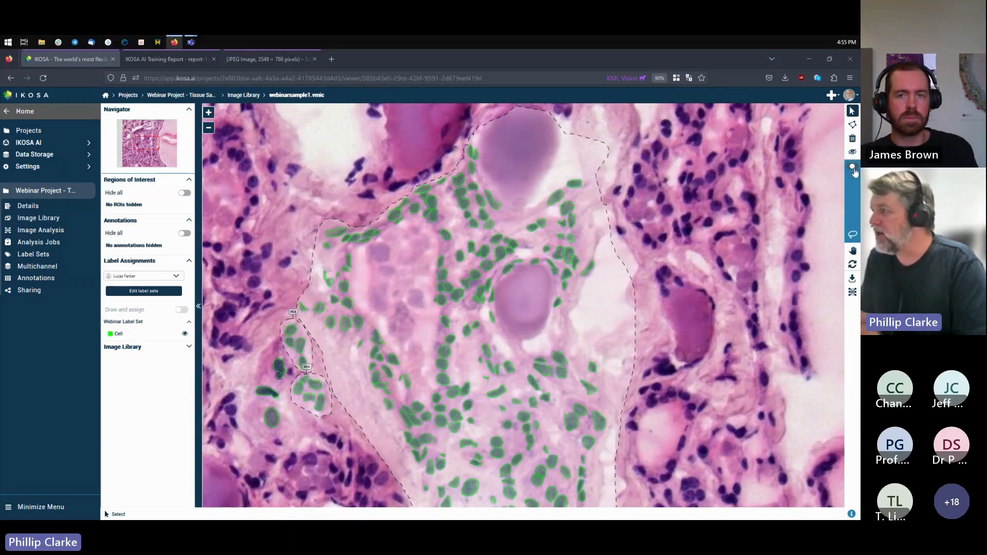
Step: Activate freeform region-of-interest drawing from the right-hand toolbar
{"action": "left_click", "coordinate": [853, 166]}
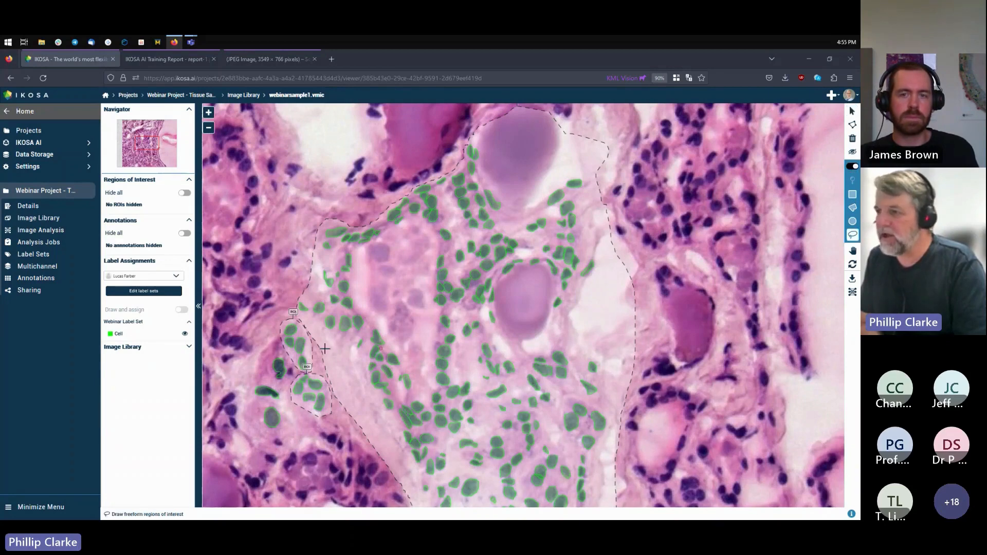
Step: Draw a freeform ROI around the small cell cluster at the tissue's left edge
{"action": "left_click_drag", "start_coordinate": [269, 358], "coordinate": [252, 419]}
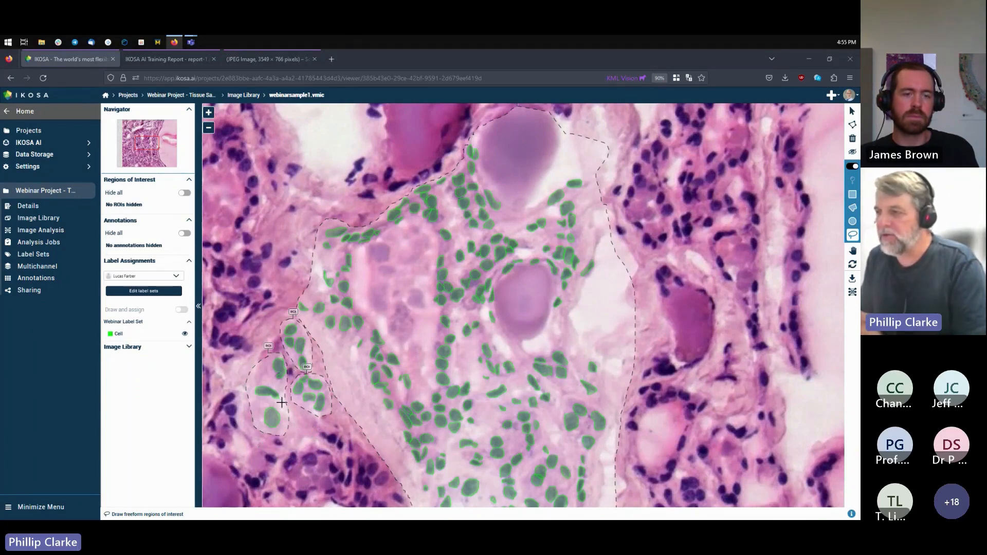
{"action": "mouse_move", "coordinate": [294, 433]}
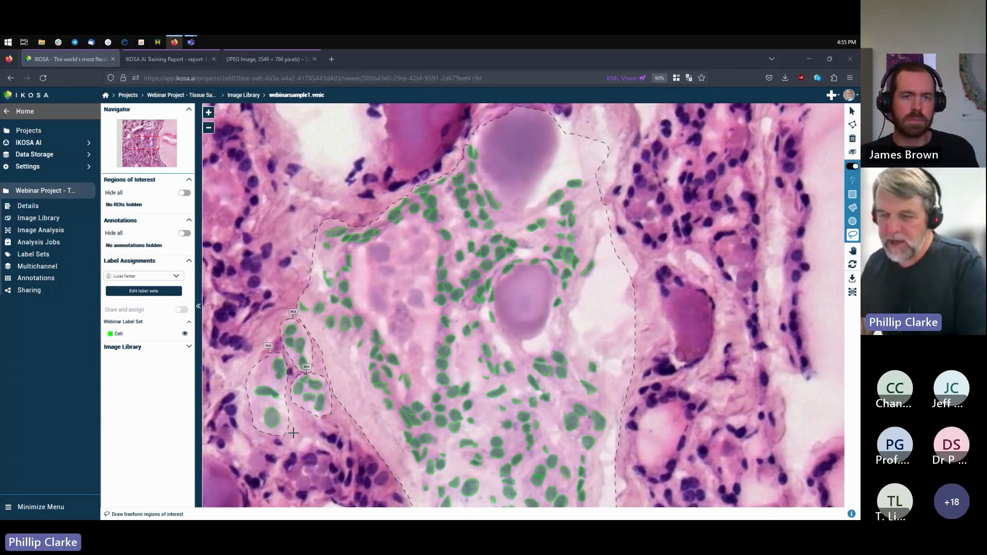
{"action": "mouse_move", "coordinate": [337, 388]}
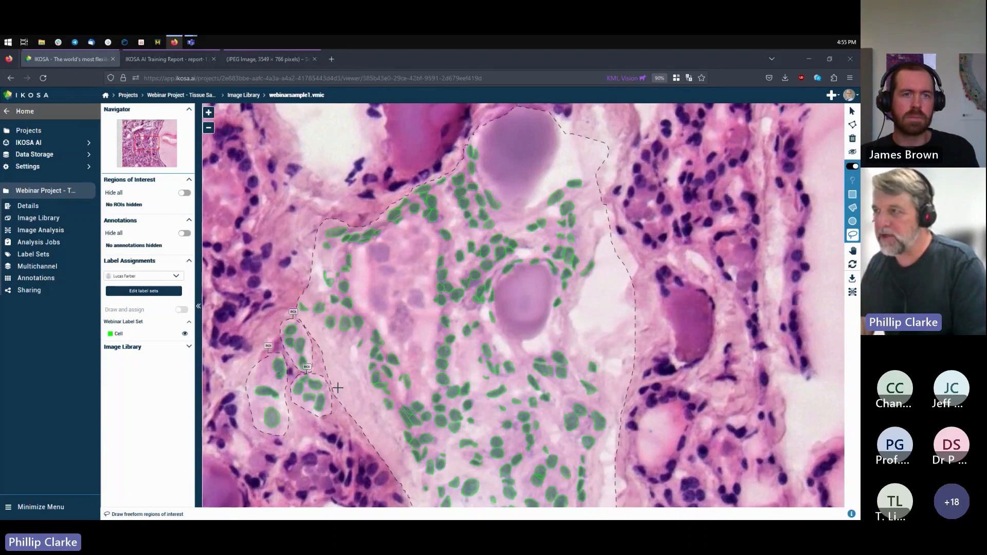
{"action": "mouse_move", "coordinate": [332, 383]}
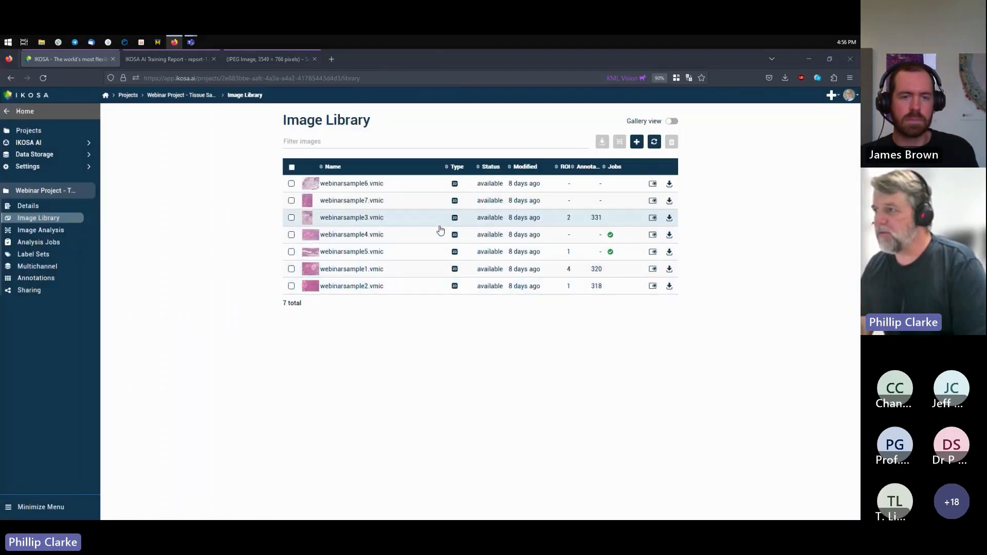
{"action": "mouse_move", "coordinate": [361, 217]}
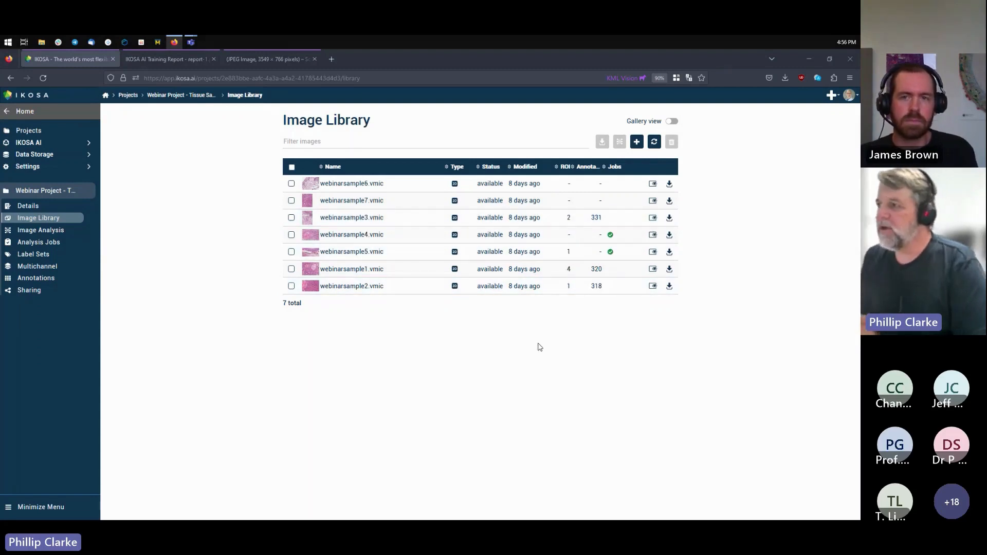
{"action": "mouse_move", "coordinate": [264, 315]}
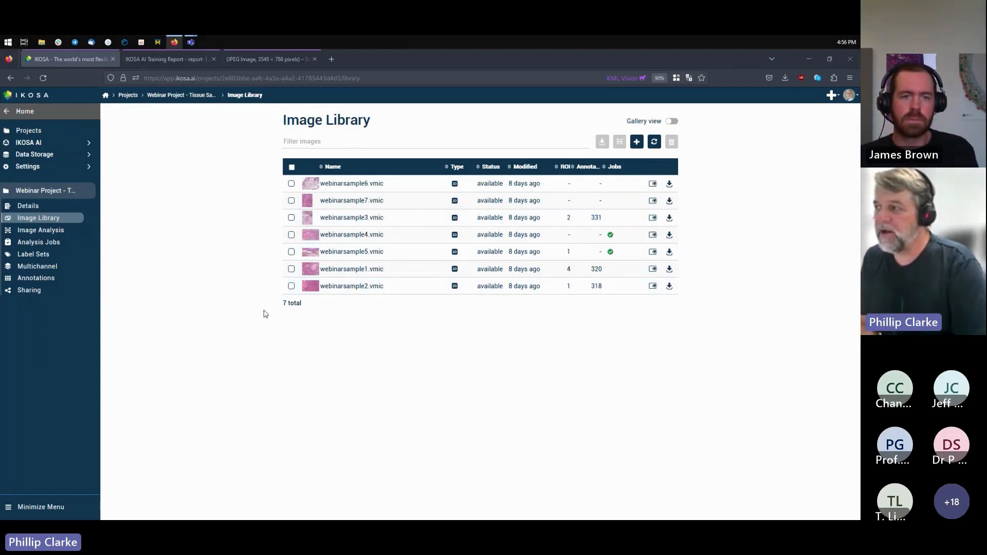
Step: Expand IKOSA AI in the sidebar and start the New Training wizard
{"action": "left_click", "coordinate": [29, 142]}
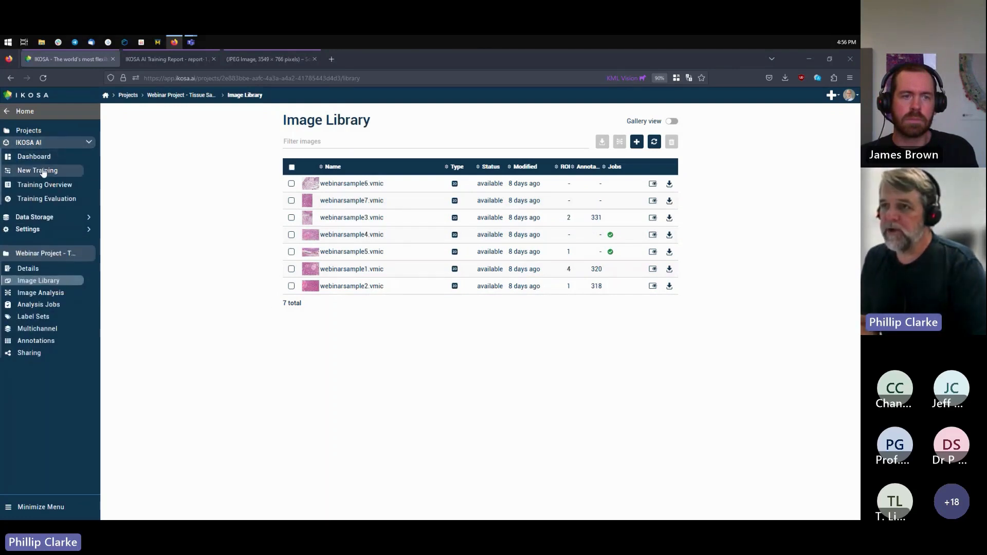
{"action": "left_click", "coordinate": [37, 169]}
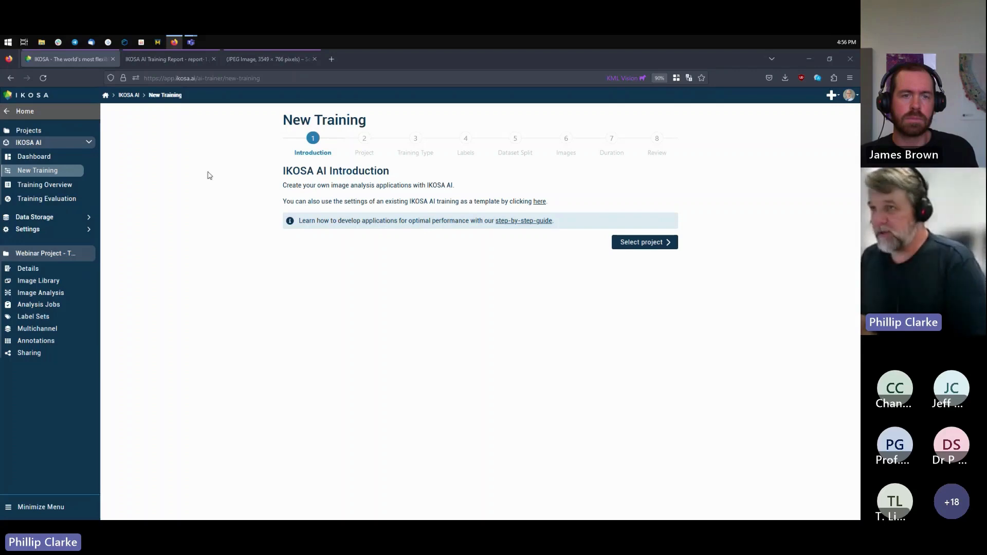
{"action": "mouse_move", "coordinate": [573, 258]}
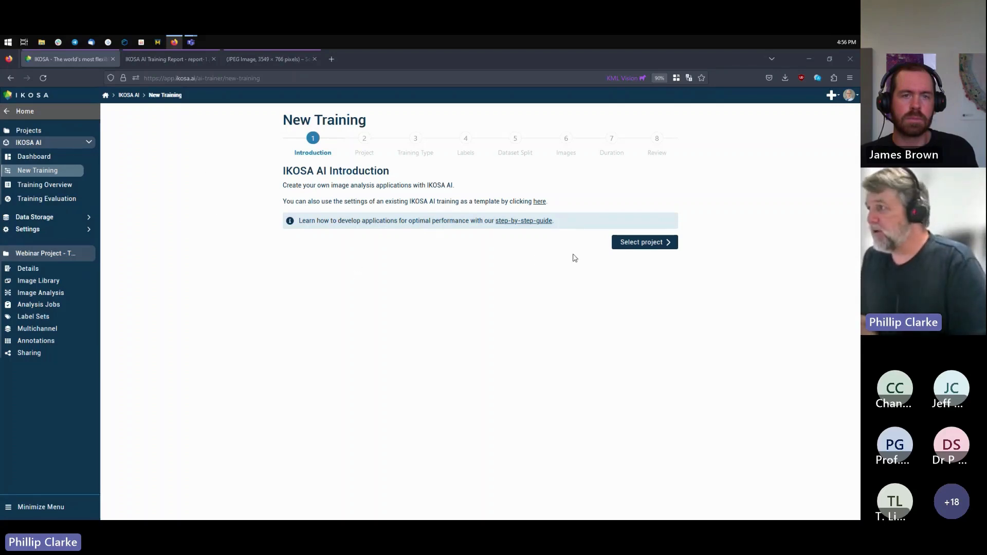
Step: Choose Webinar Project - Tissue Samples as the training's project
{"action": "left_click", "coordinate": [640, 242]}
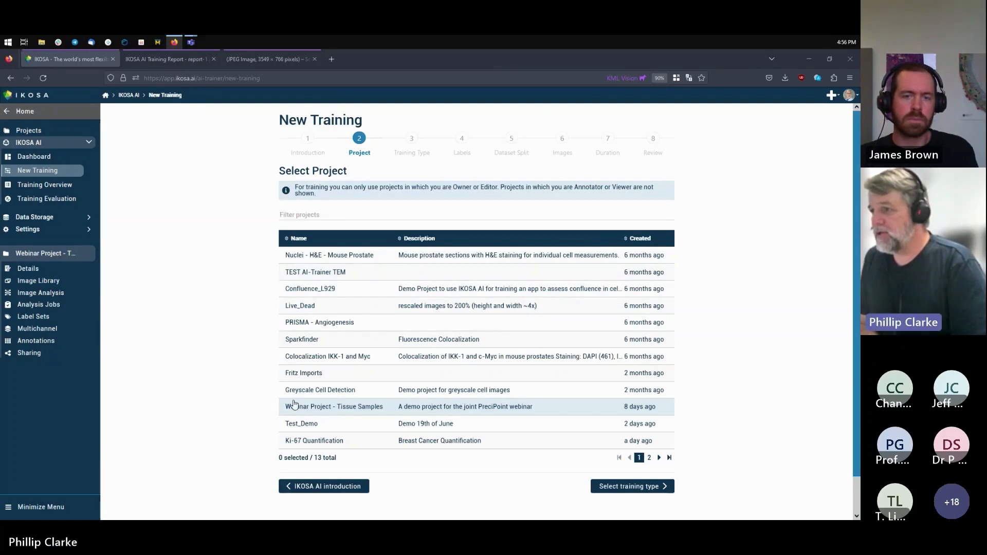
{"action": "left_click", "coordinate": [631, 487]}
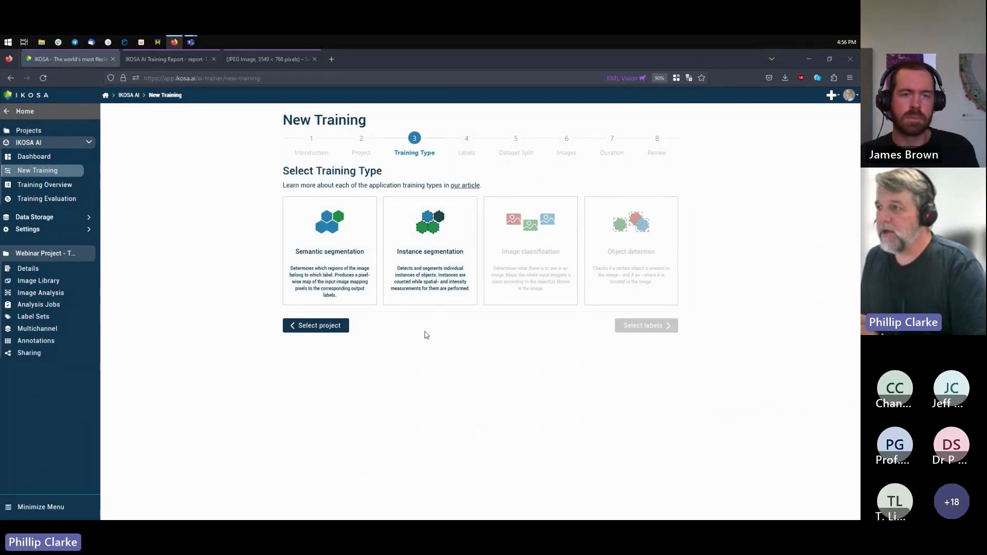
{"action": "mouse_move", "coordinate": [465, 189]}
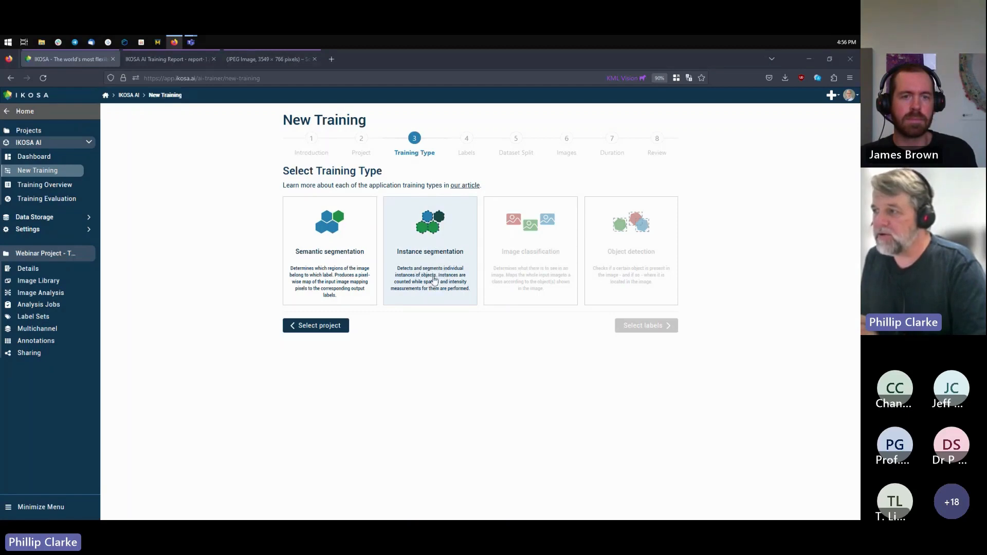
{"action": "mouse_move", "coordinate": [420, 295]}
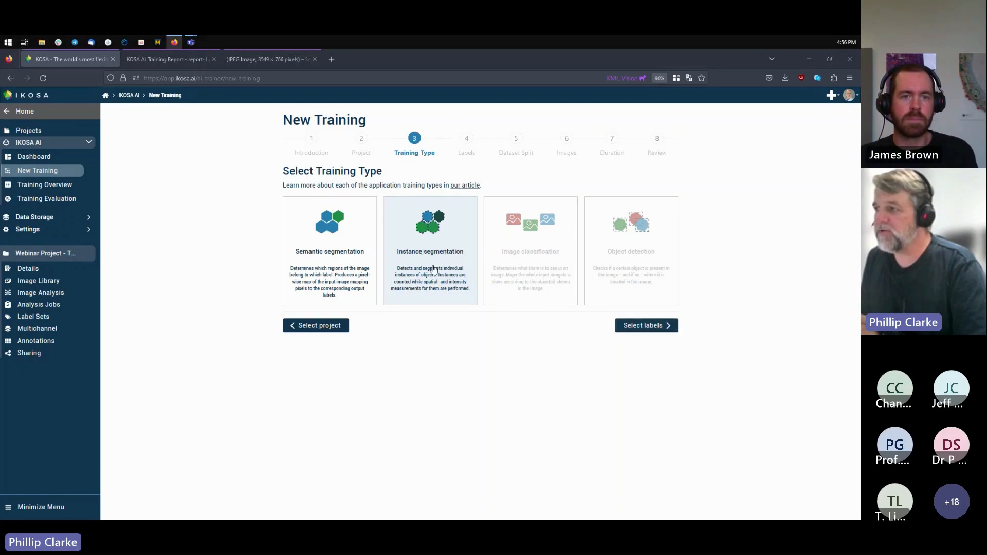
Step: Include the Cell label with its 969 annotations in the instance-segmentation training
{"action": "left_click", "coordinate": [642, 326]}
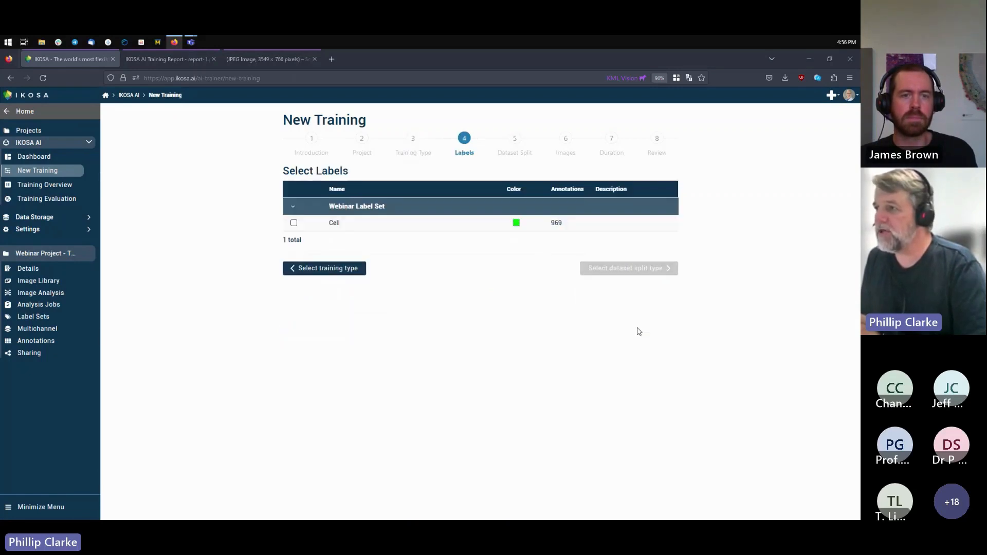
{"action": "left_click", "coordinate": [293, 223]}
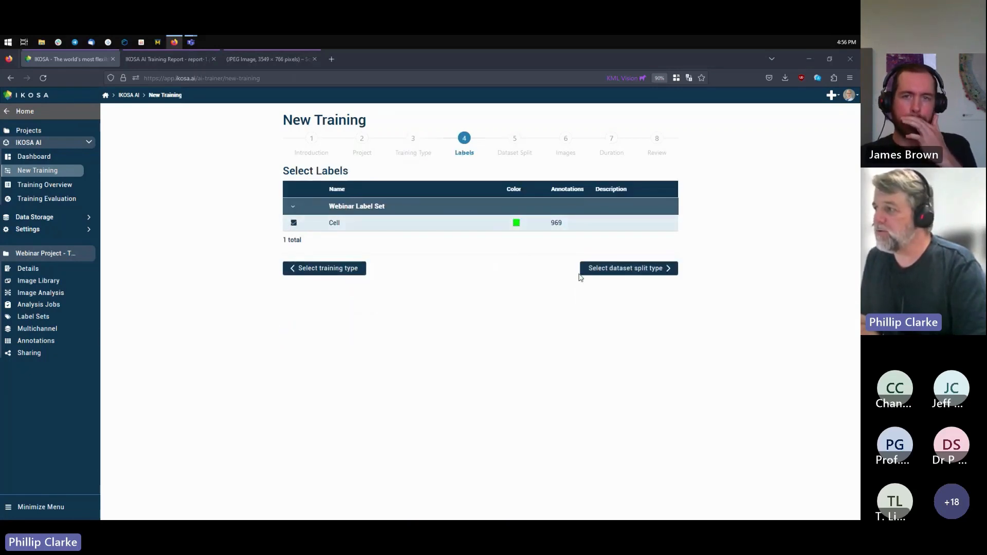
Step: Proceed to the dataset split, keeping the random 80% training / 20% validation split
{"action": "left_click", "coordinate": [625, 267]}
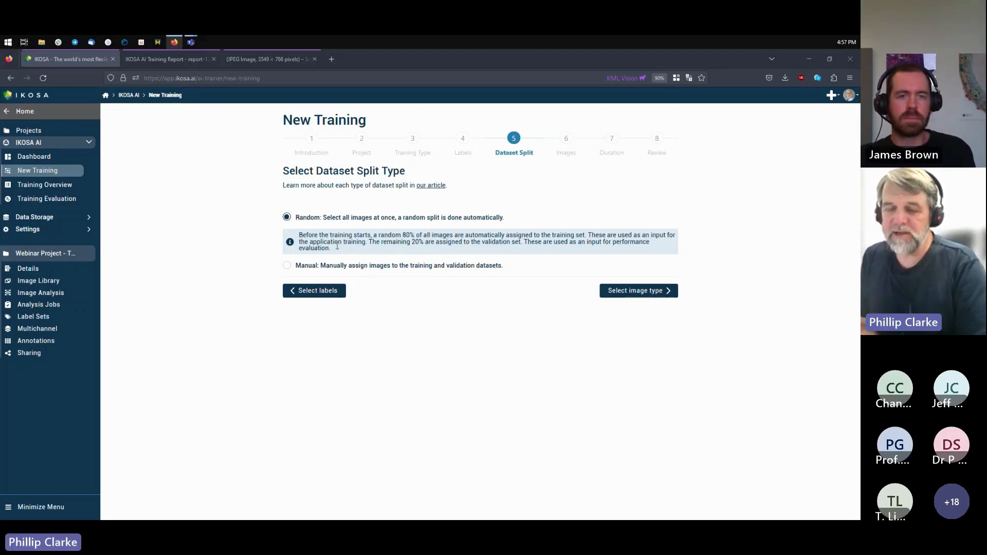
{"action": "mouse_move", "coordinate": [369, 251]}
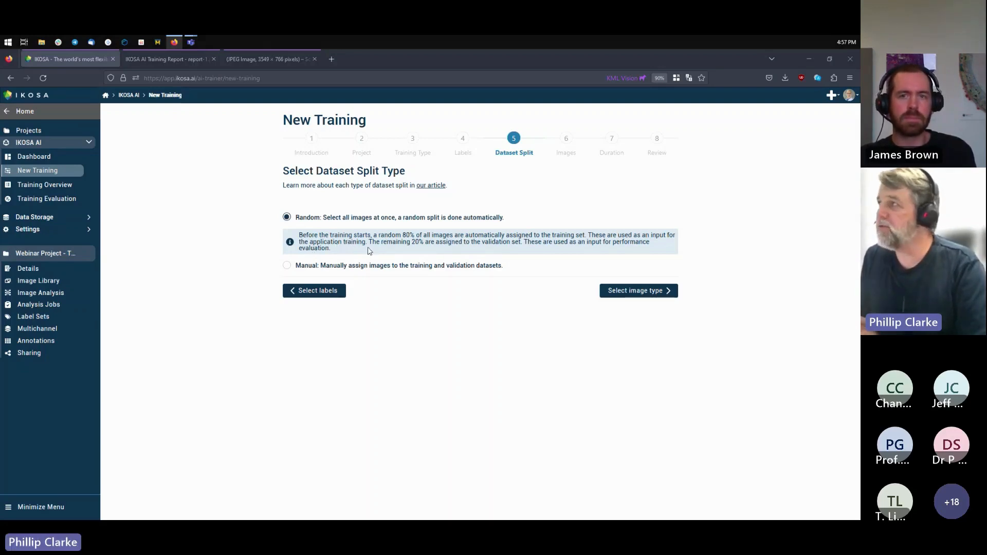
{"action": "mouse_move", "coordinate": [378, 255]}
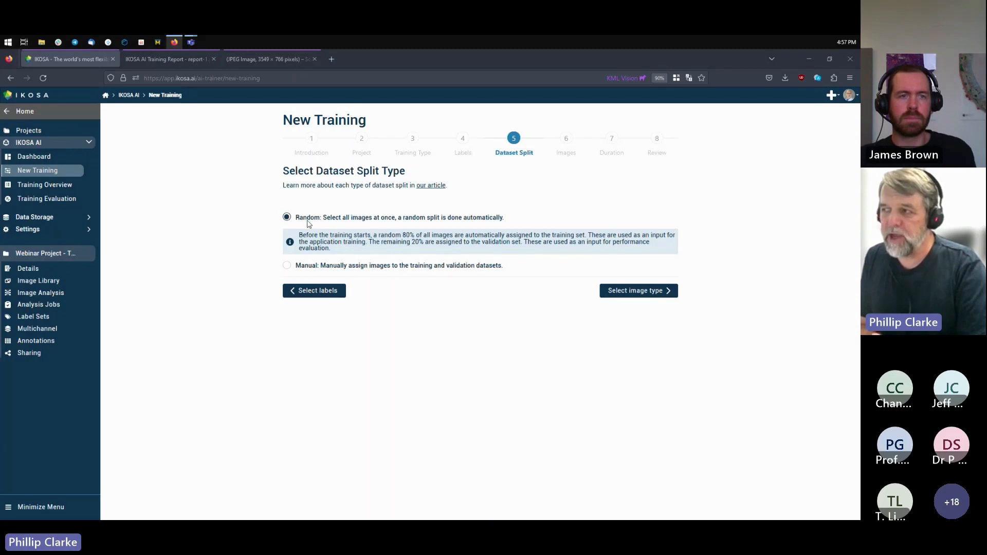
{"action": "mouse_move", "coordinate": [410, 241]}
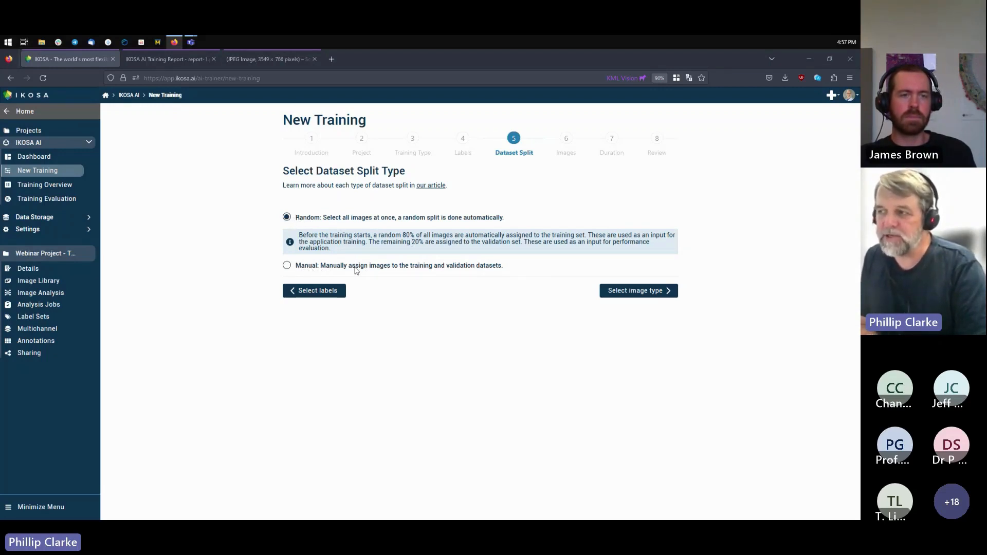
Step: Select all three webinar sample images and restrict training to their ROIs
{"action": "left_click", "coordinate": [637, 290]}
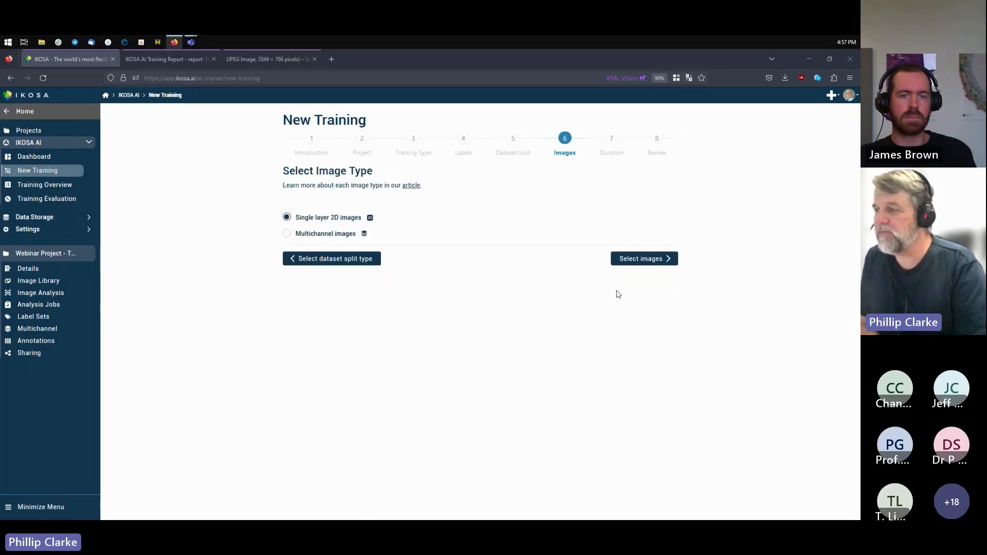
{"action": "left_click", "coordinate": [644, 258]}
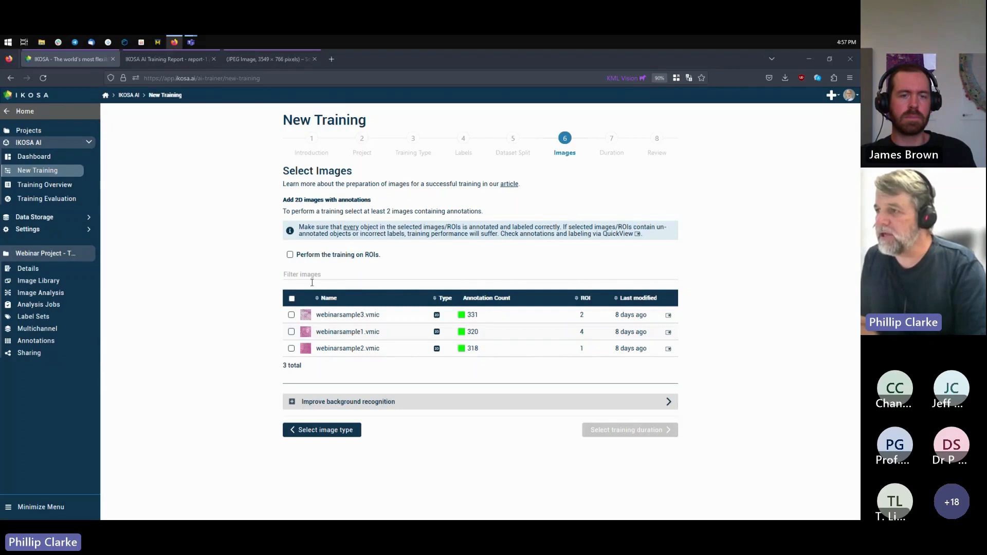
{"action": "mouse_move", "coordinate": [245, 312]}
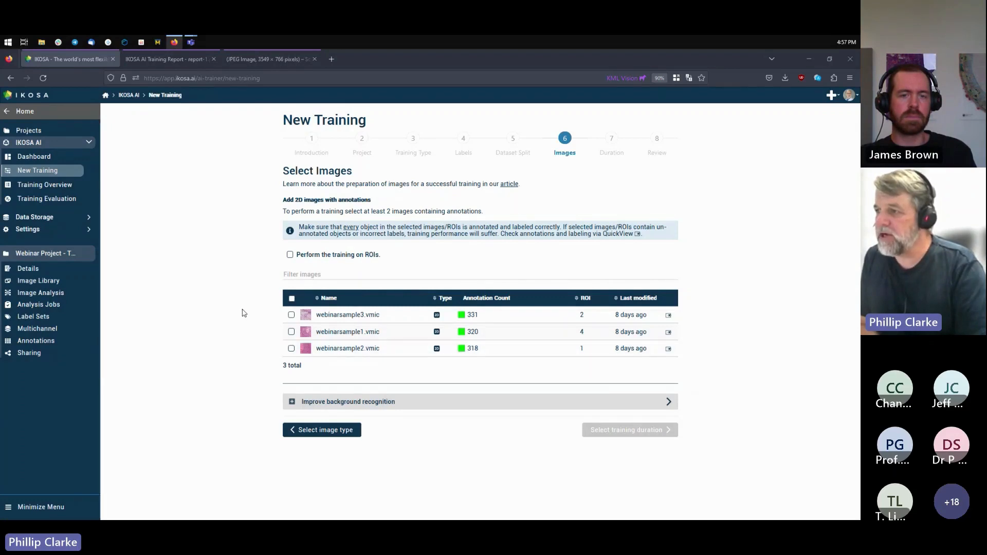
{"action": "mouse_move", "coordinate": [395, 332]}
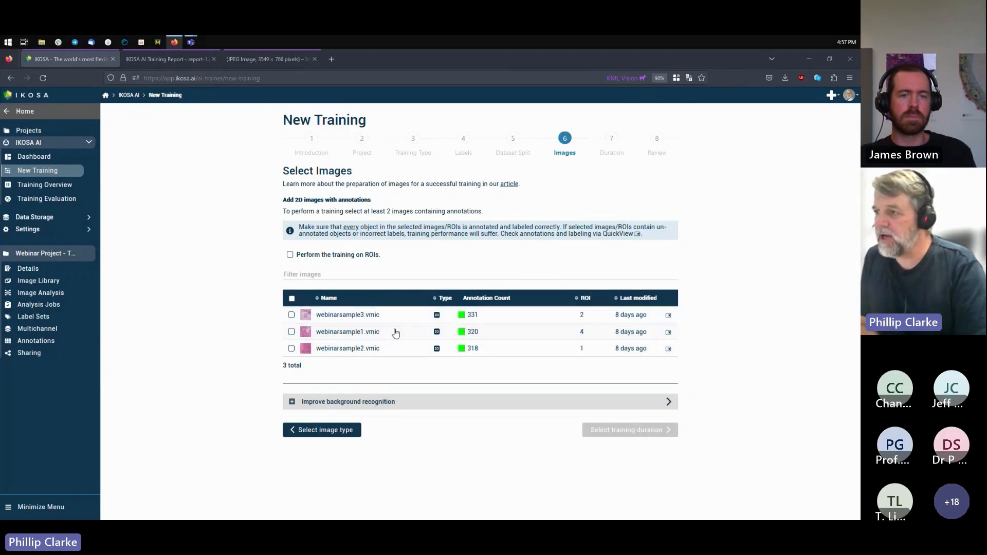
{"action": "left_click", "coordinate": [291, 299]}
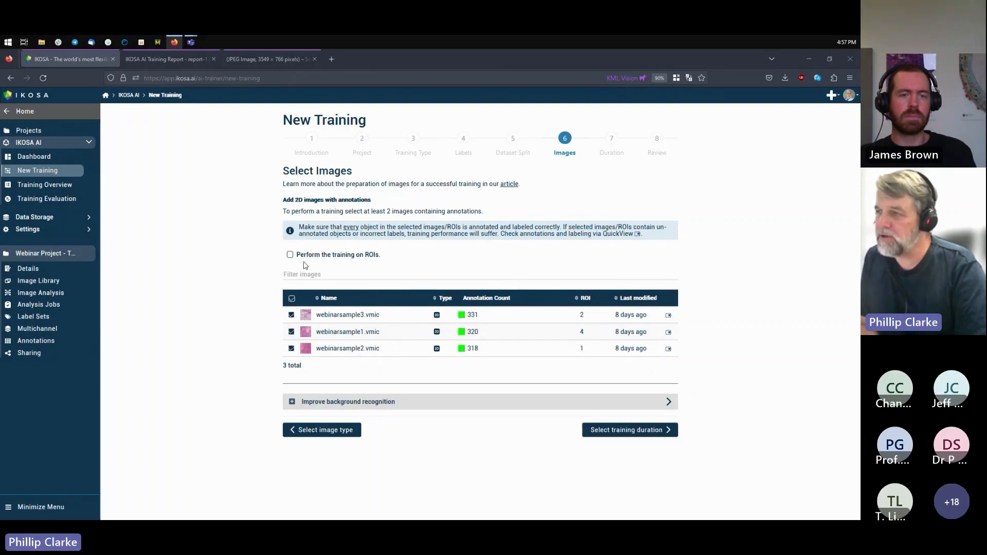
{"action": "left_click", "coordinate": [290, 254]}
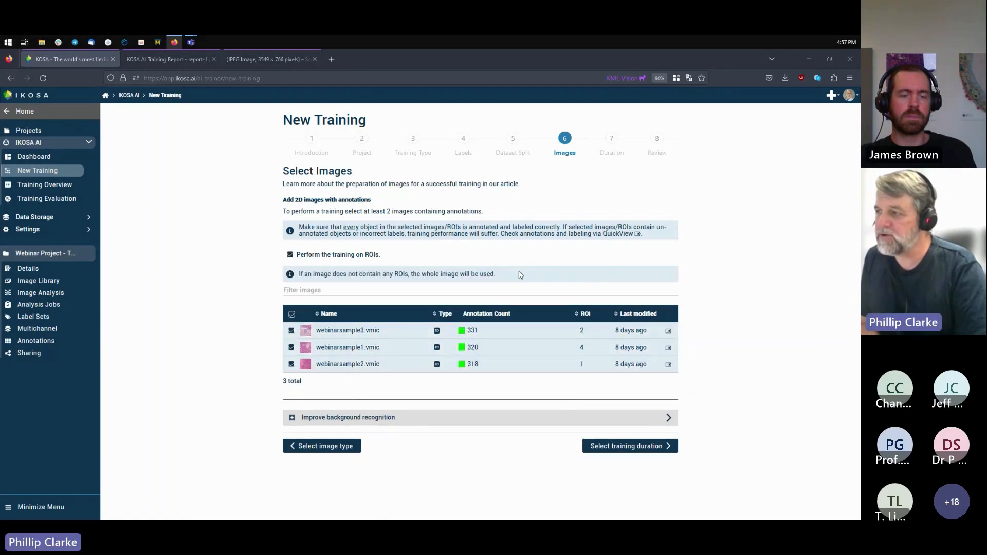
{"action": "left_click", "coordinate": [625, 445]}
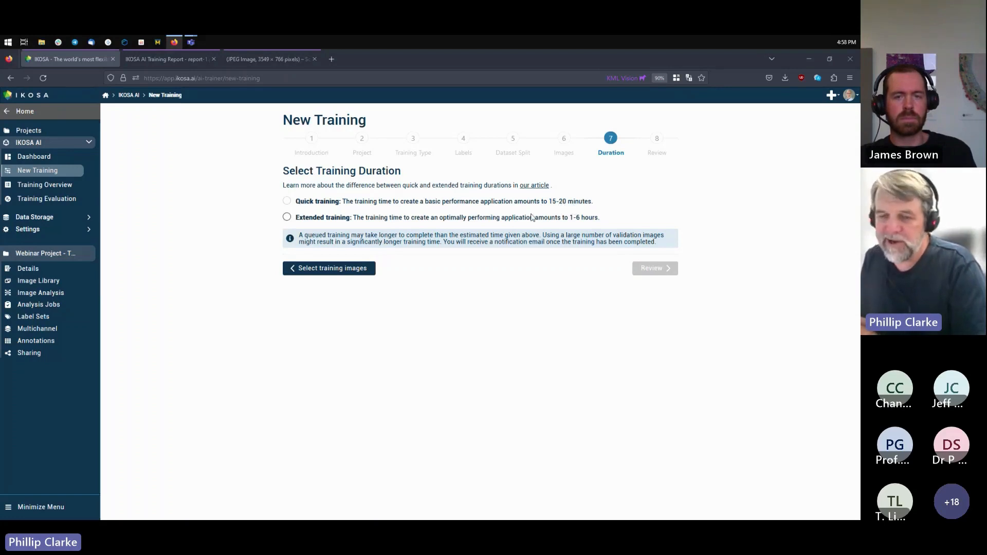
{"action": "mouse_move", "coordinate": [567, 209]}
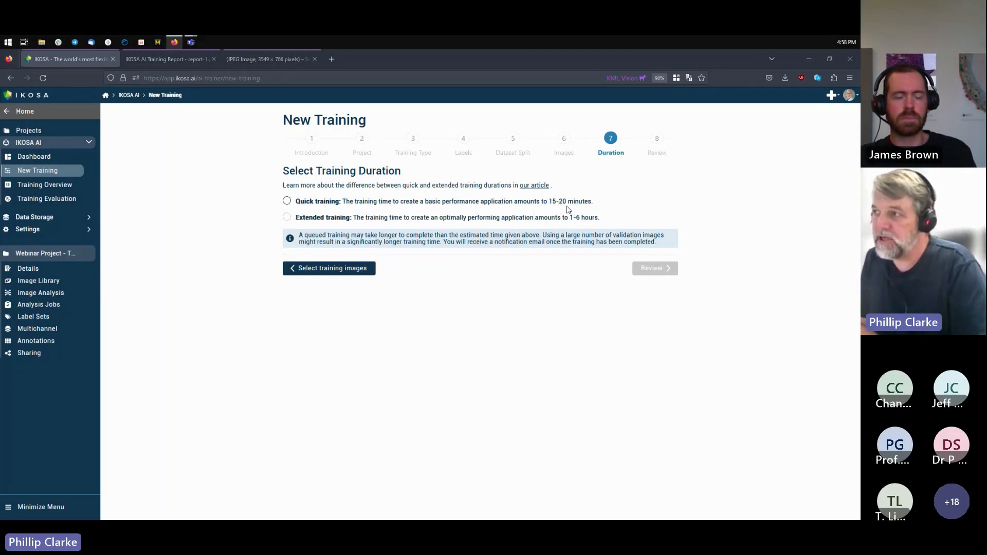
{"action": "mouse_move", "coordinate": [564, 206]}
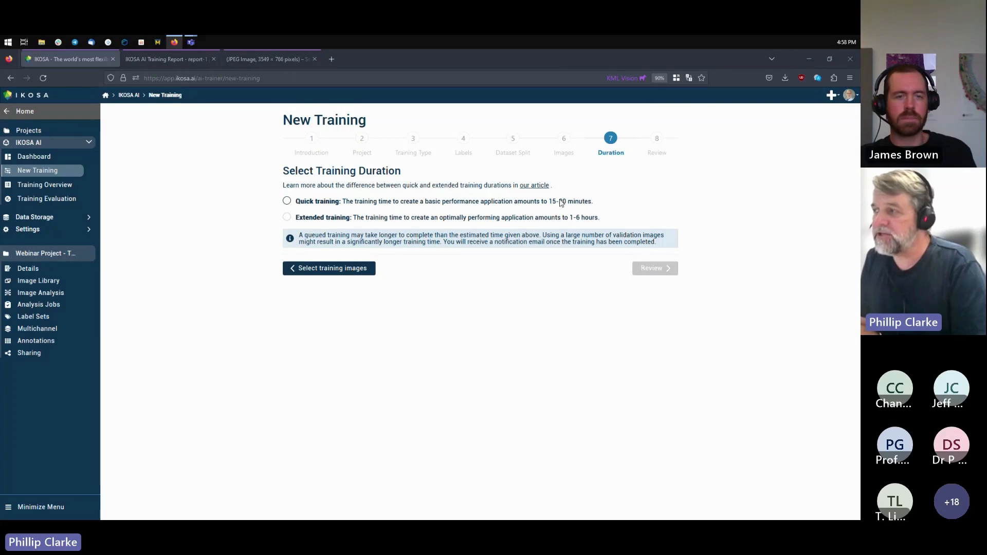
{"action": "mouse_move", "coordinate": [537, 207]}
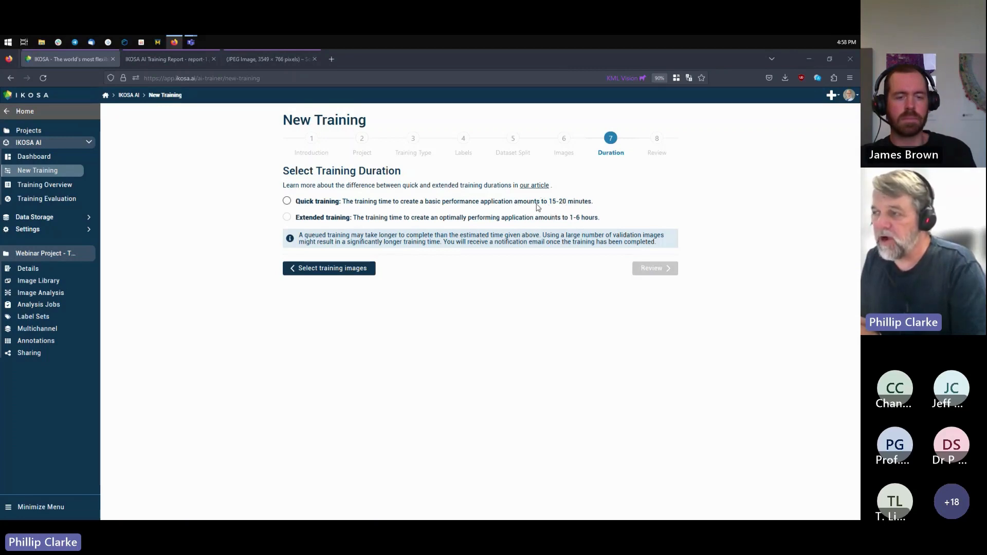
{"action": "mouse_move", "coordinate": [562, 208]}
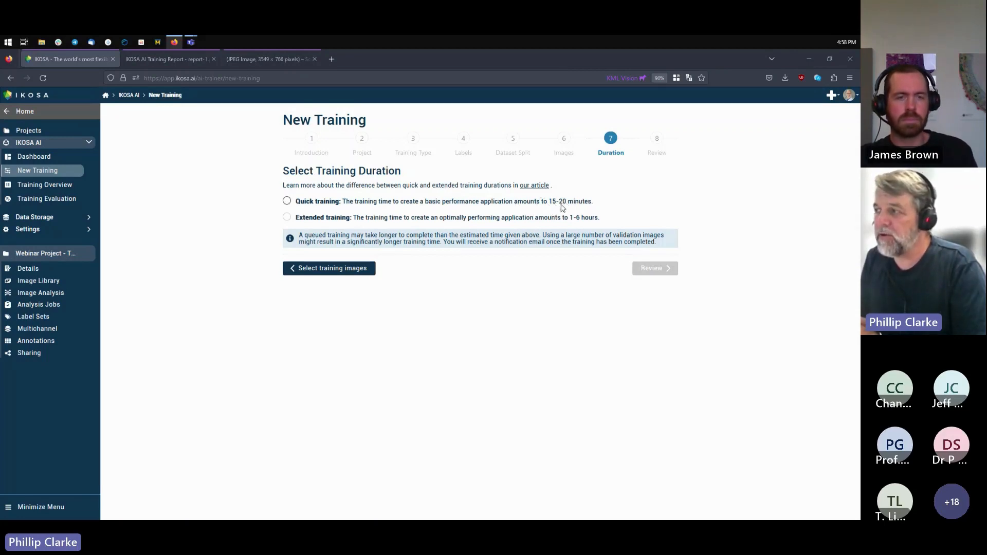
{"action": "mouse_move", "coordinate": [370, 224]}
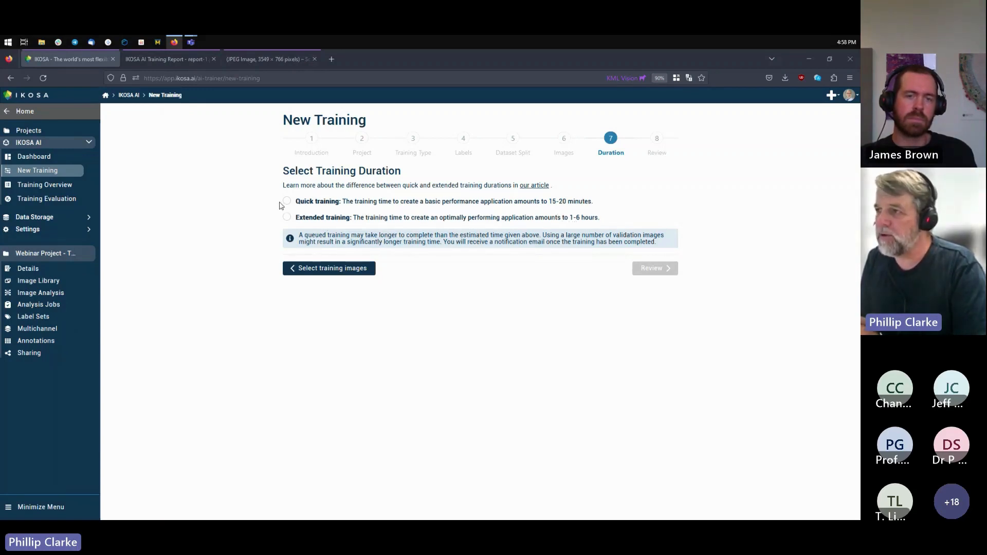
Step: Choose the quick training duration of about 15–20 minutes
{"action": "left_click", "coordinate": [287, 200]}
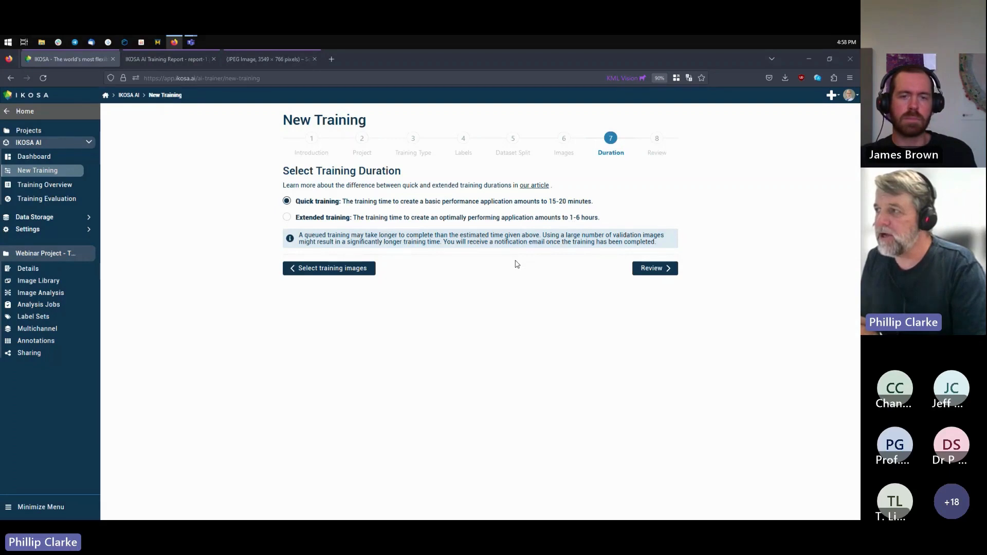
{"action": "mouse_move", "coordinate": [533, 270]}
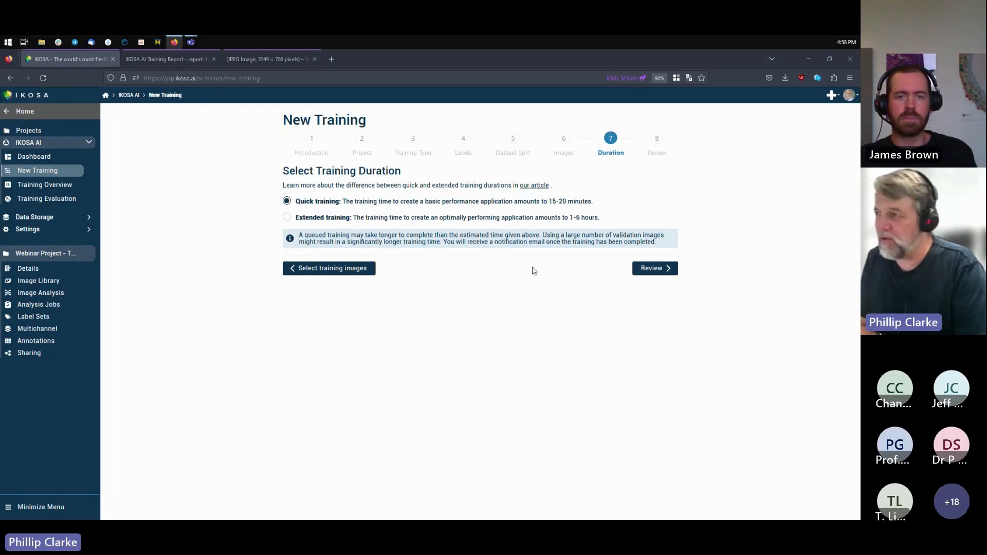
{"action": "mouse_move", "coordinate": [518, 199]}
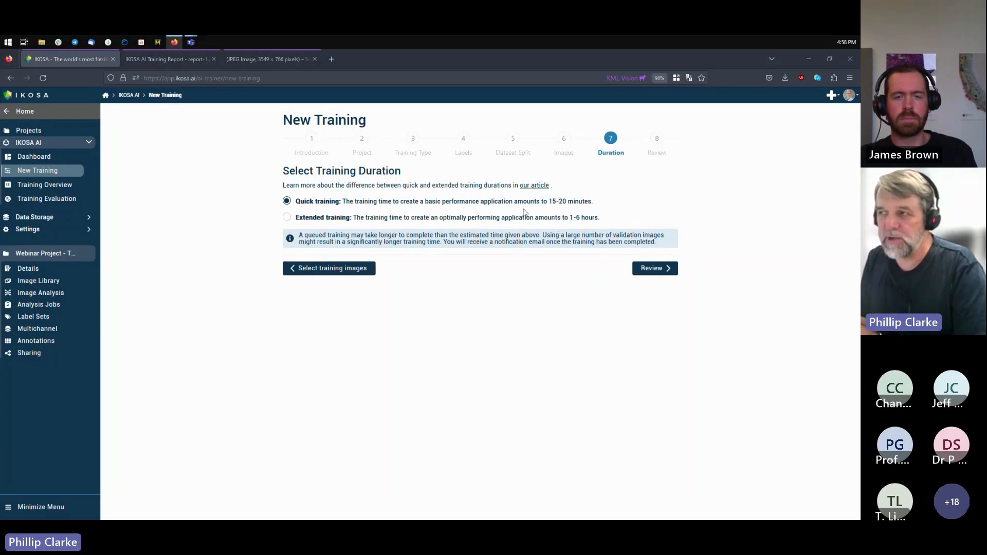
{"action": "mouse_move", "coordinate": [598, 264]}
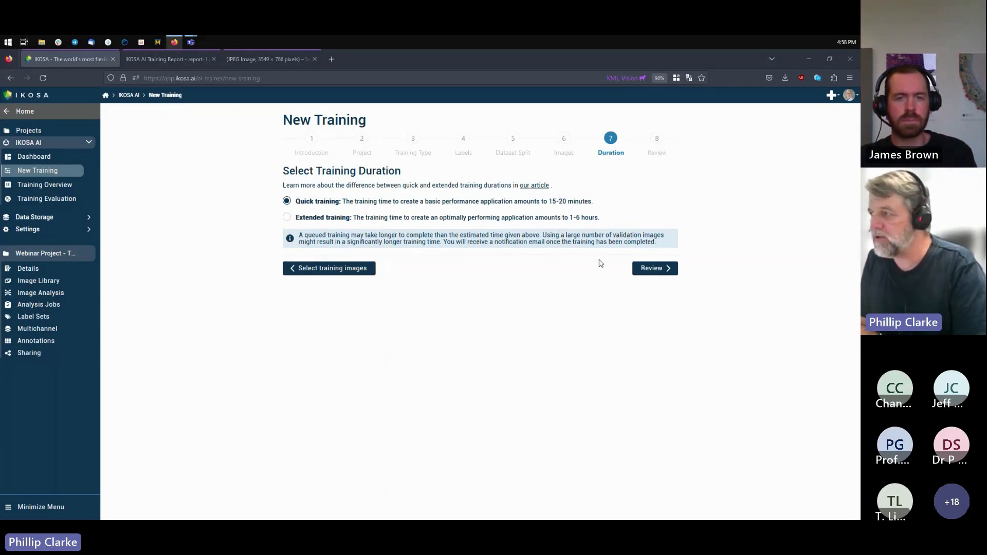
Step: Name the training "Webinar Test Training, June 21st" in Review and start it
{"action": "left_click", "coordinate": [654, 268]}
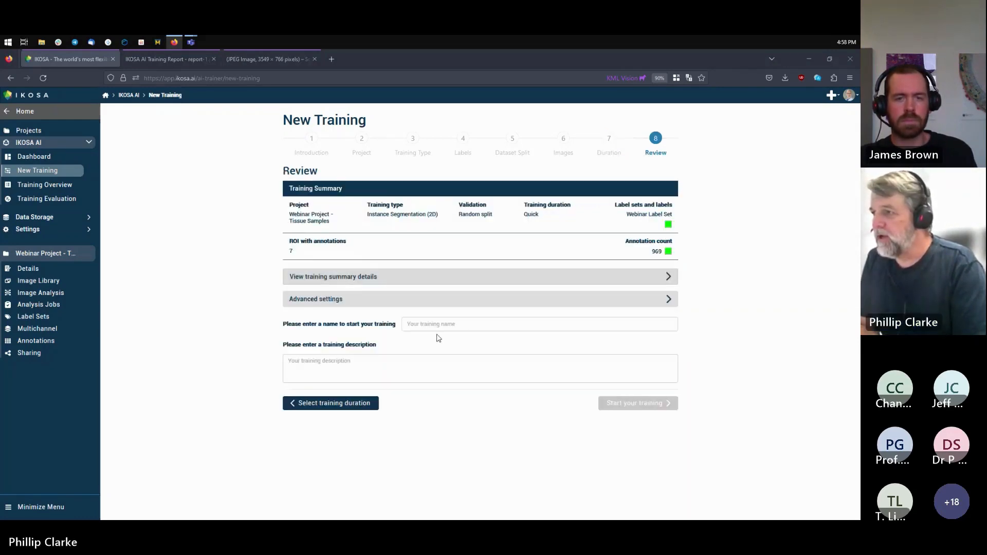
{"action": "left_click", "coordinate": [538, 324]}
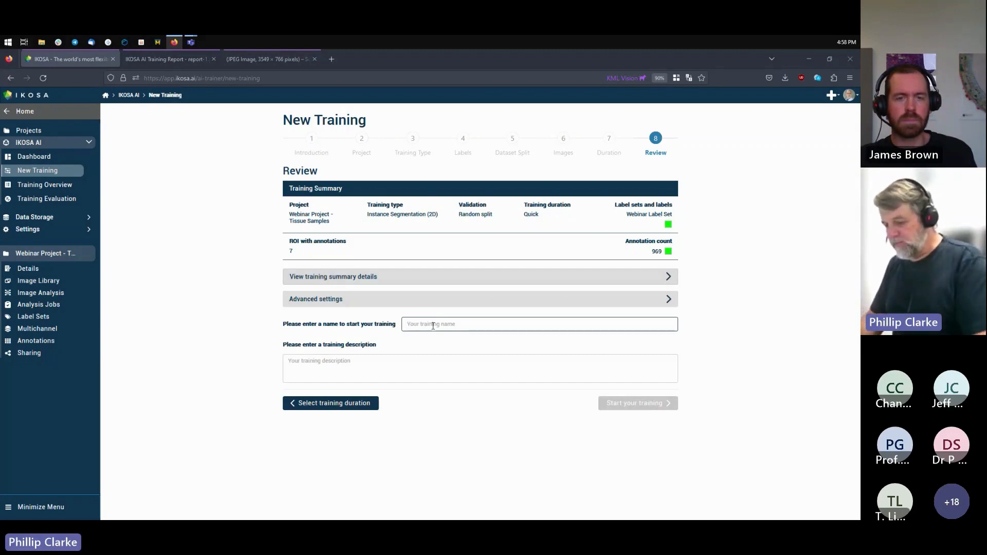
{"action": "type", "text": "Webinar Test Training"}
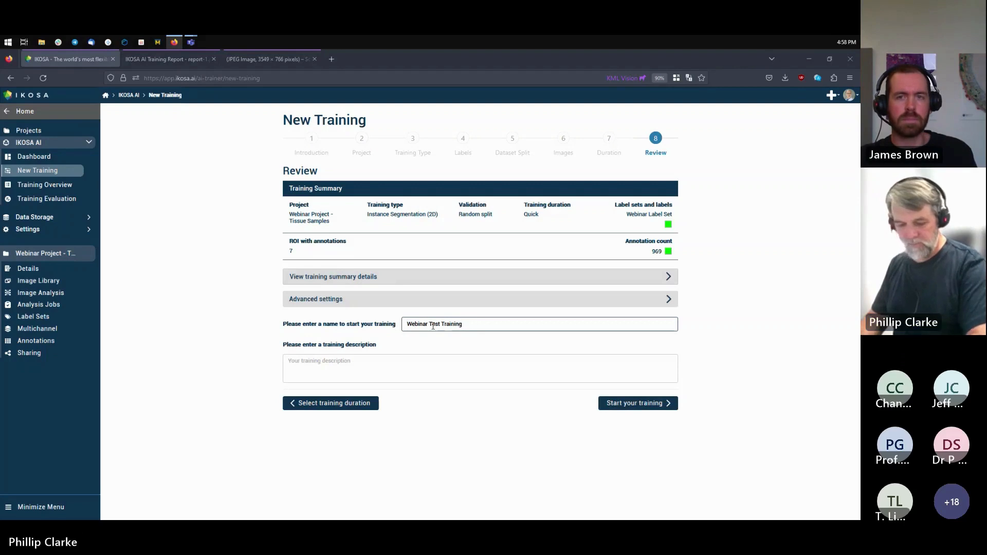
{"action": "type", "text": ", June 21"}
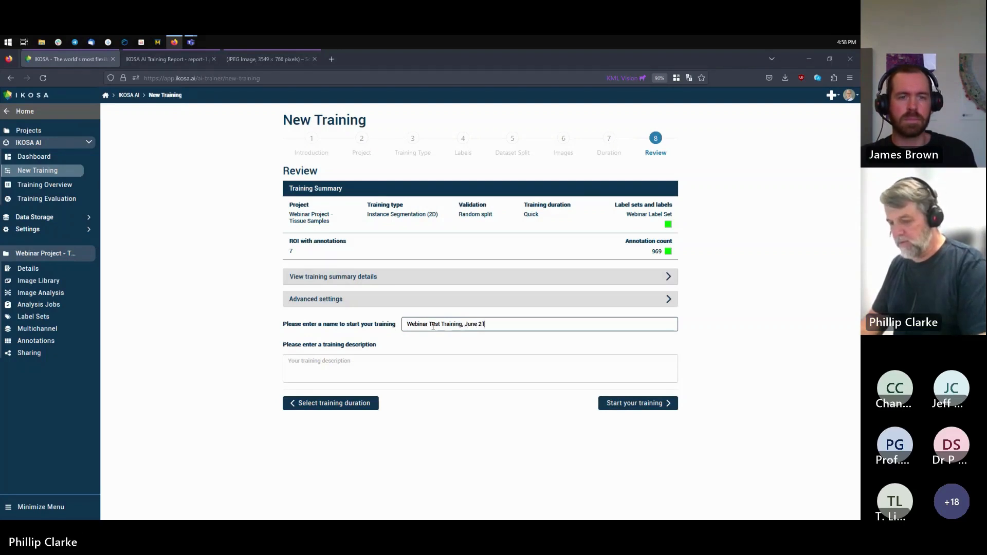
{"action": "type", "text": "st"}
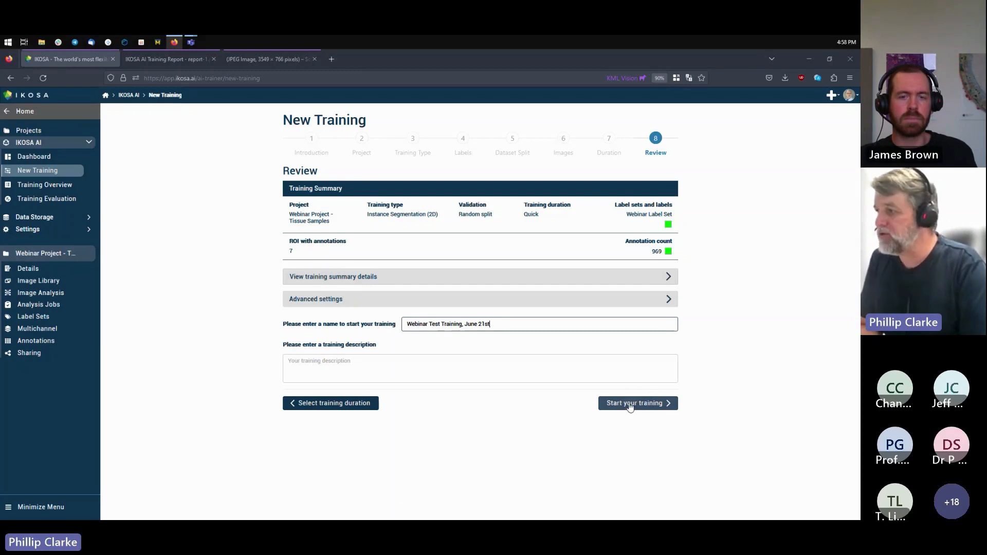
{"action": "left_click", "coordinate": [634, 403]}
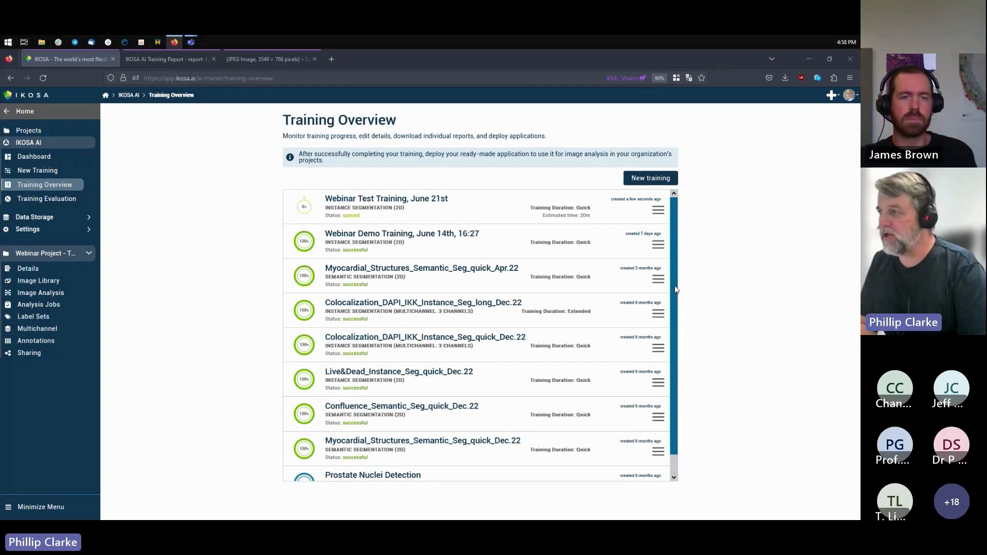
{"action": "mouse_move", "coordinate": [433, 282]}
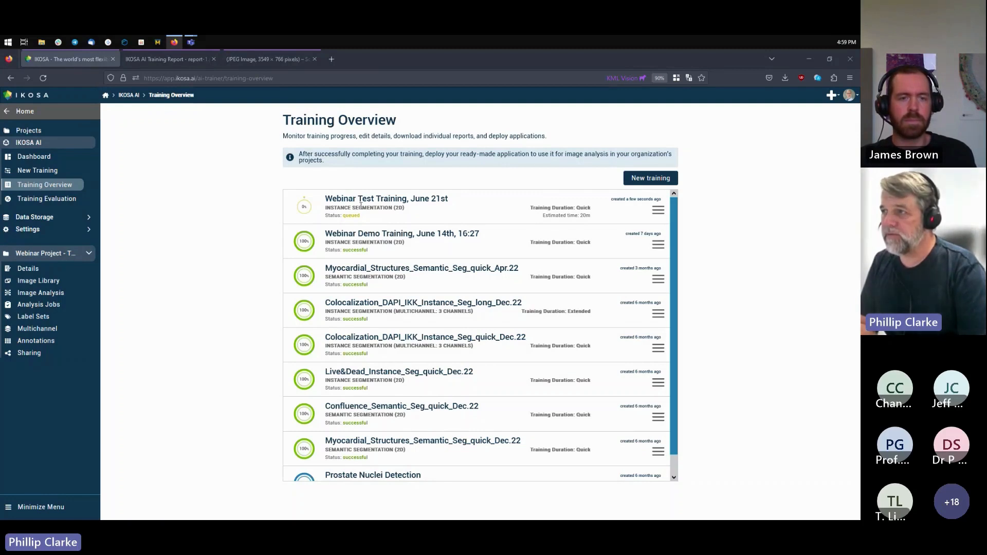
{"action": "mouse_move", "coordinate": [352, 223]}
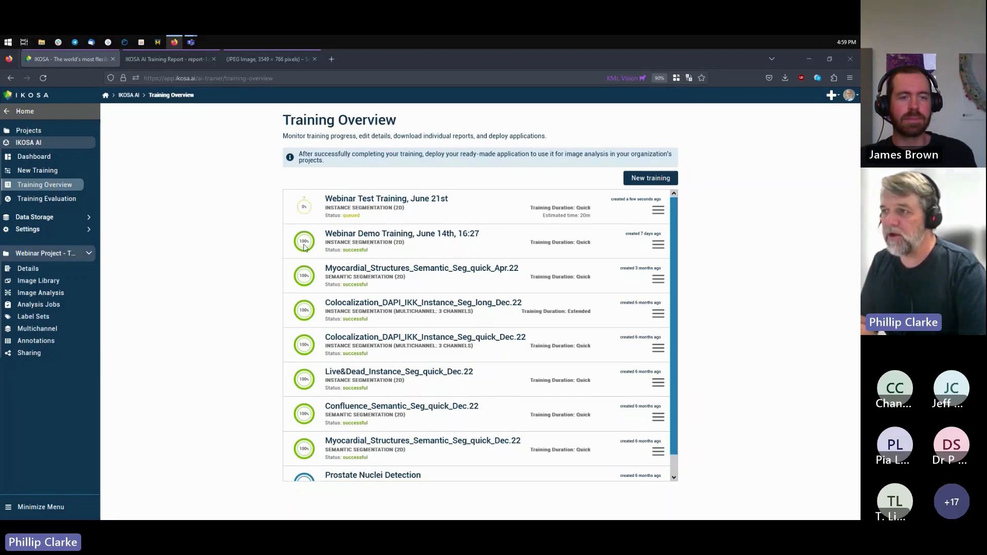
{"action": "mouse_move", "coordinate": [240, 251]}
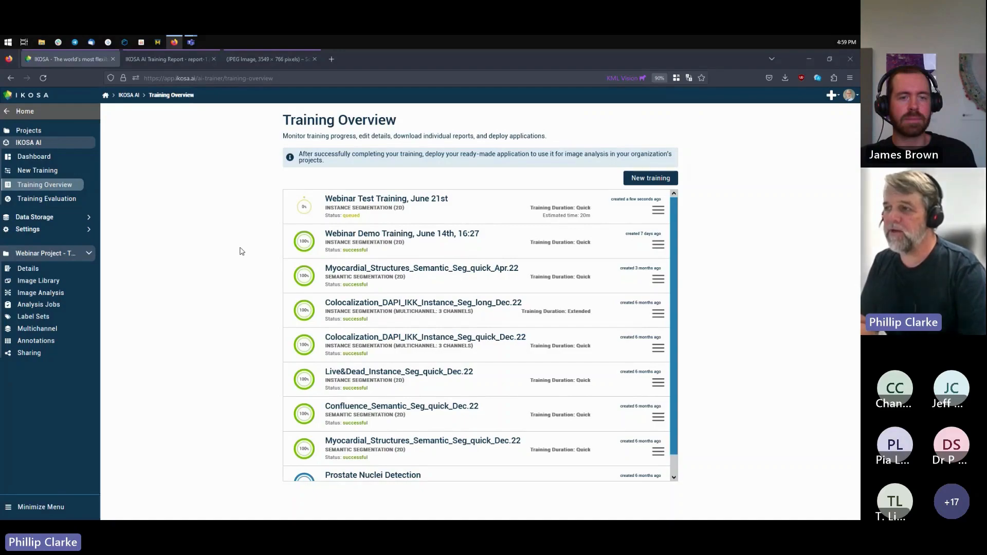